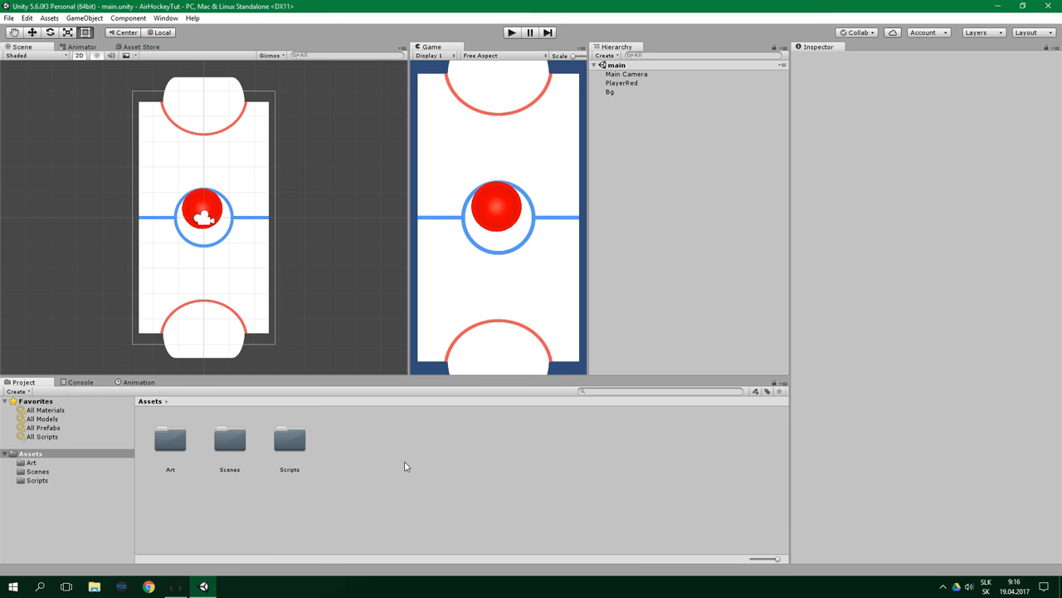
pyautogui.moveTo(163, 431)
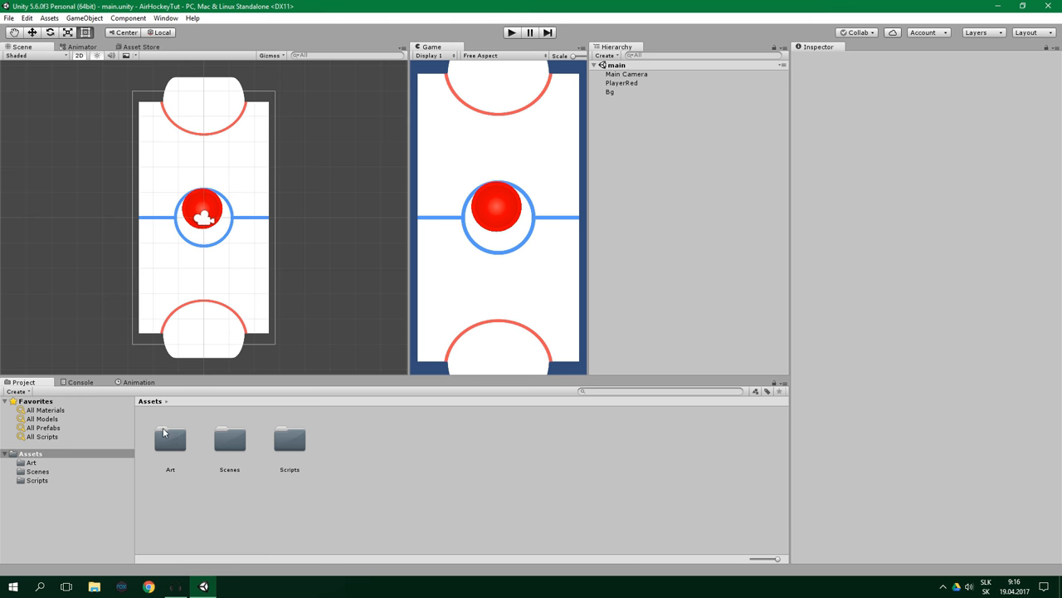
# - Open the Art assets folder to reach the BgBorder sprite
pyautogui.doubleClick(170, 437)
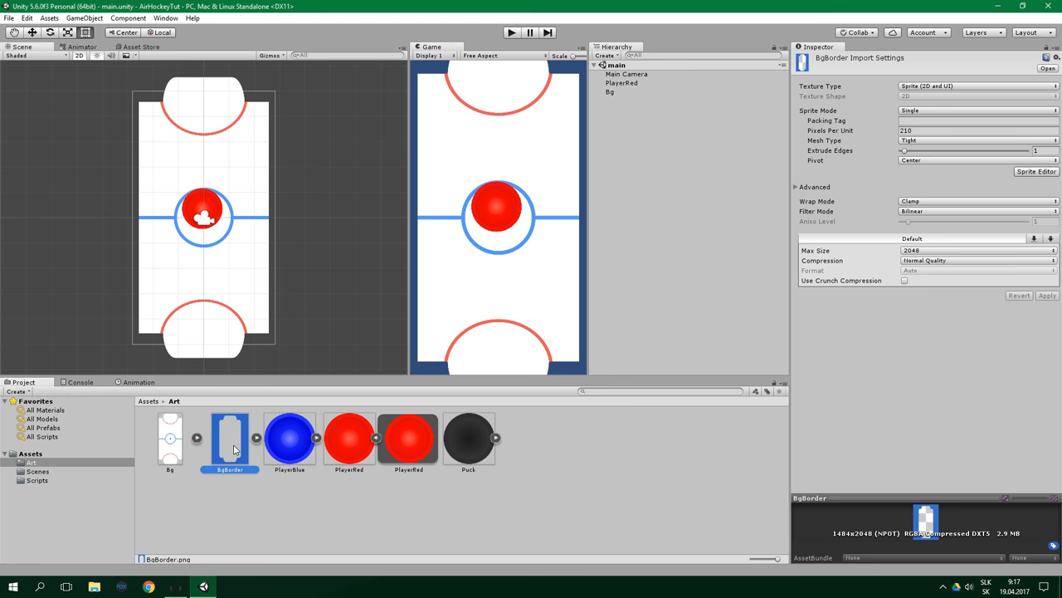
pyautogui.moveTo(635, 94)
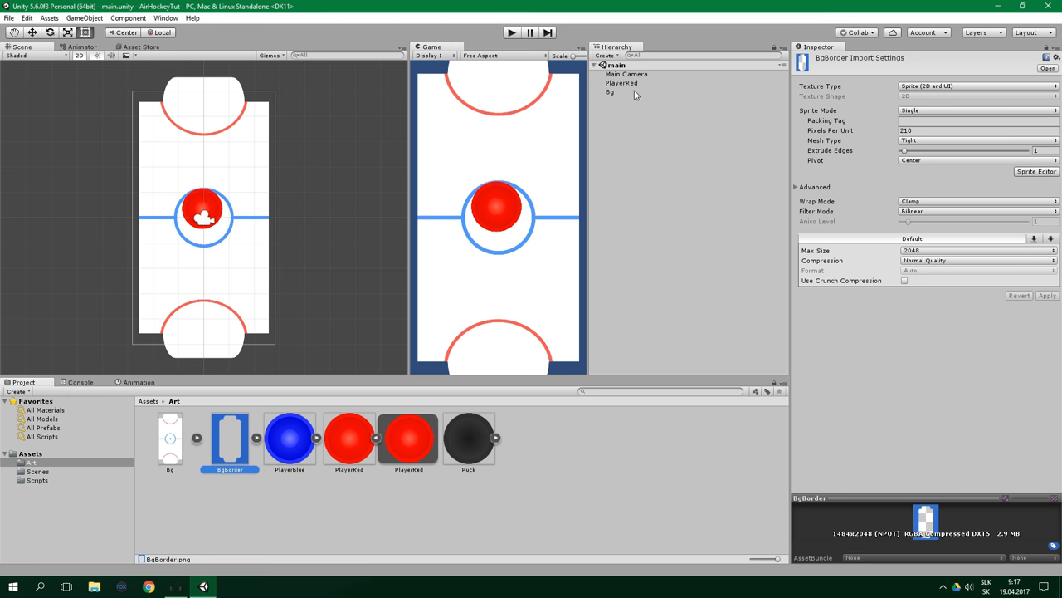
# - Add the BgBorder sprite to the scene as a child of Bg and rename it 'Barrier'
pyautogui.click(610, 91)
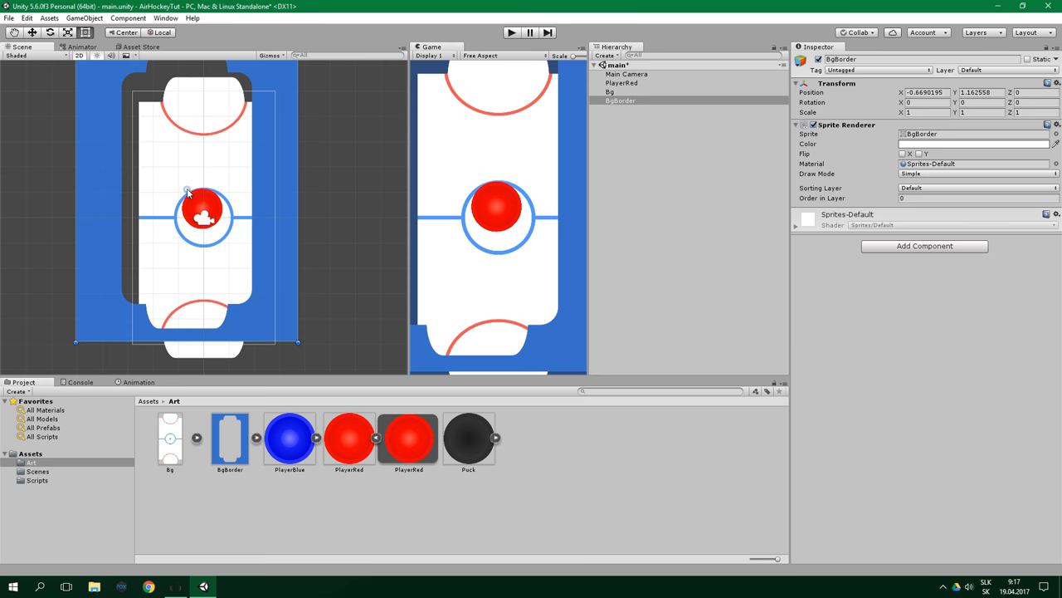
pyautogui.moveTo(628, 109)
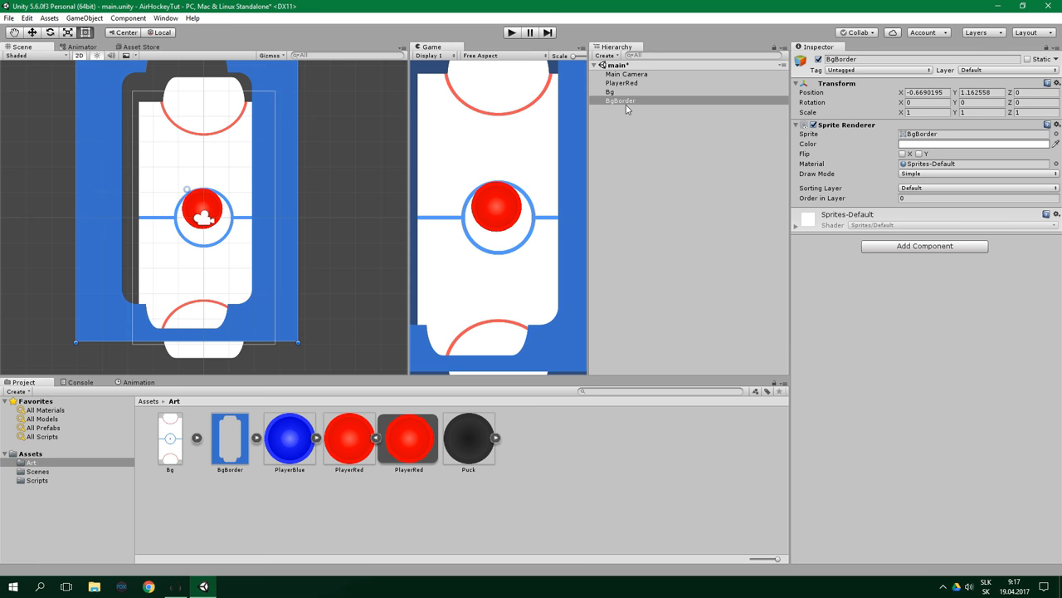
pyautogui.moveTo(629, 106)
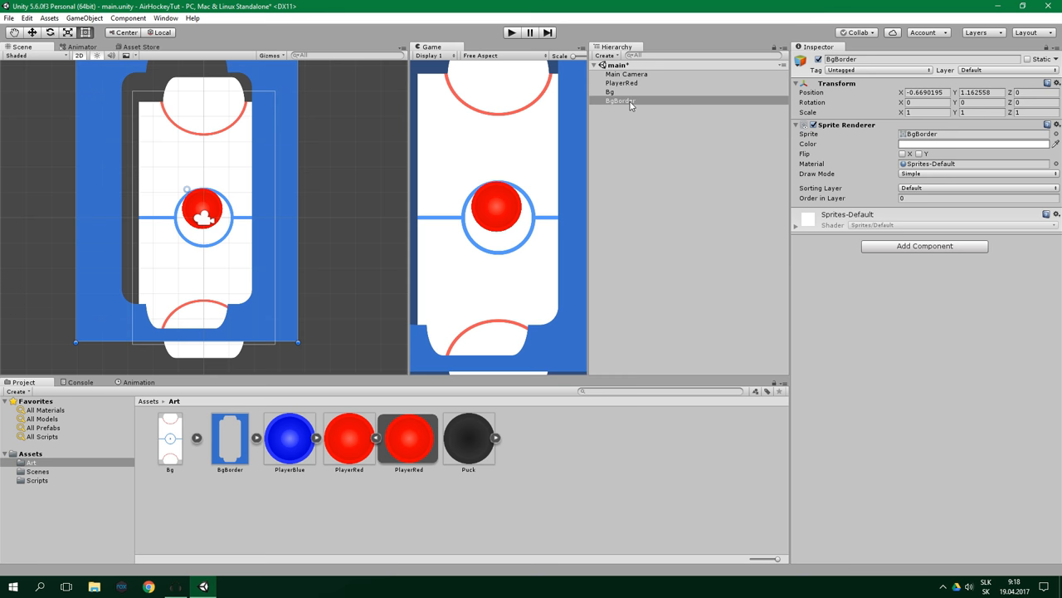
pyautogui.click(620, 101)
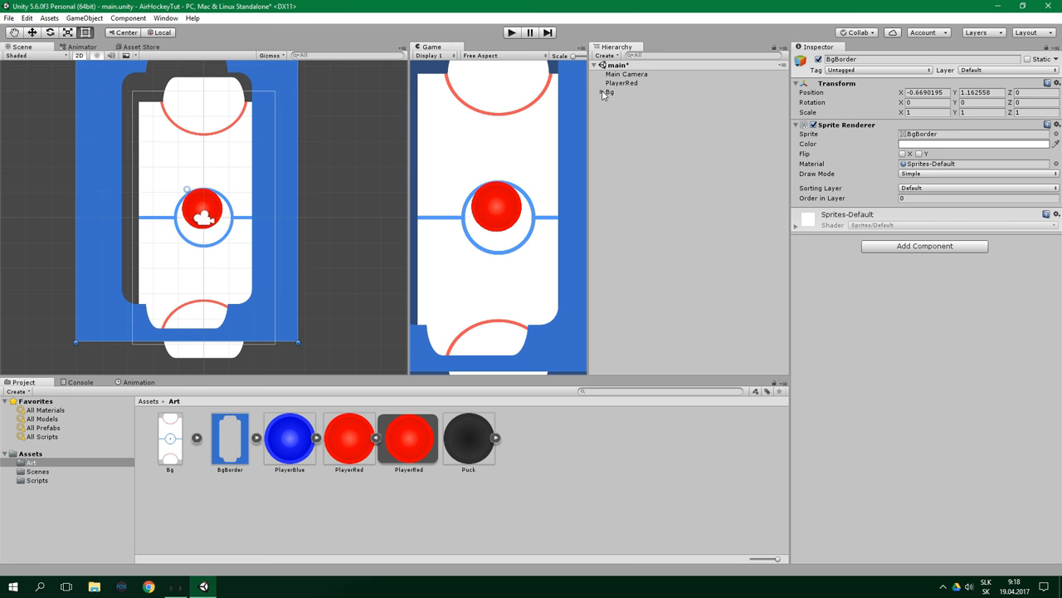
pyautogui.click(603, 92)
pyautogui.write('0')
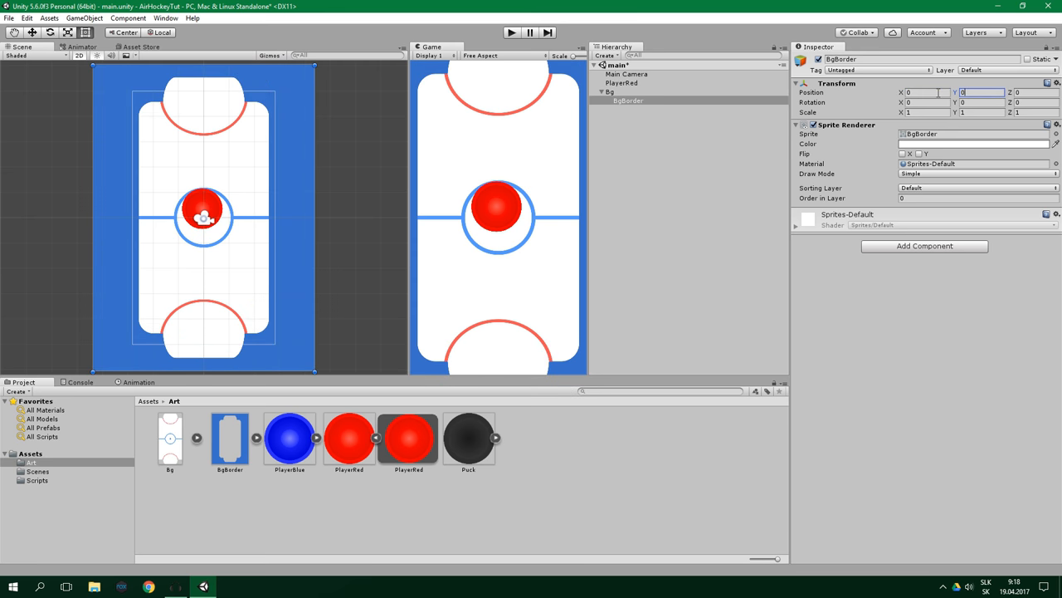
pyautogui.doubleClick(841, 59)
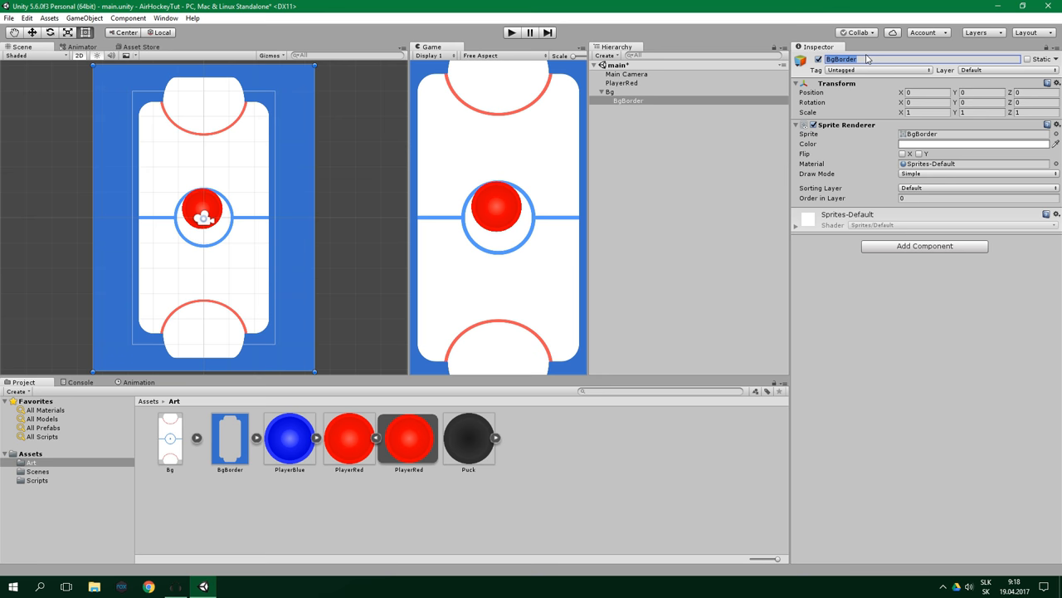
pyautogui.write('Barrier')
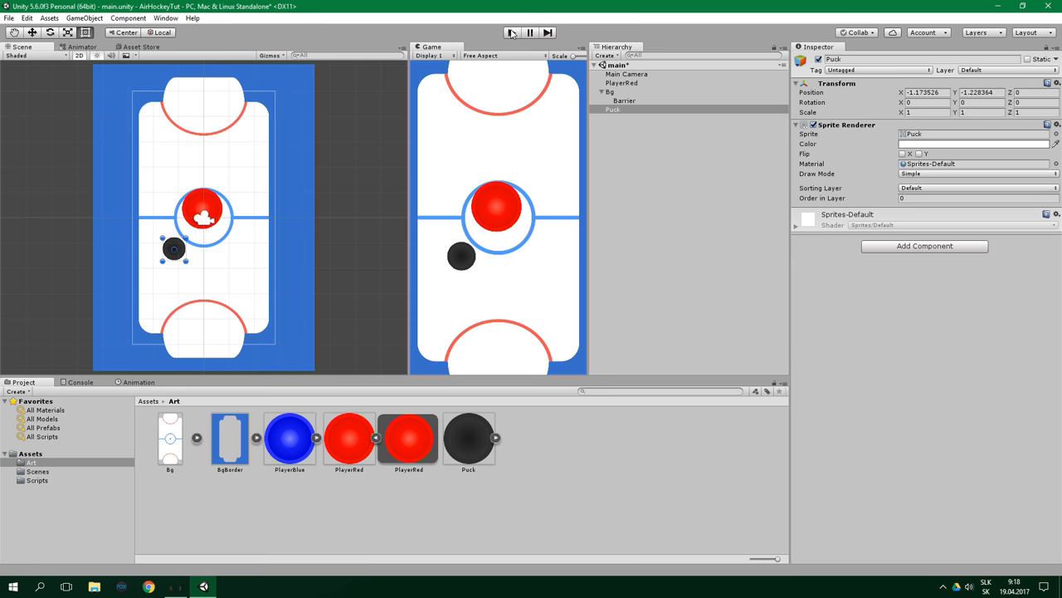
# - Run a Play-mode test of the table with PlayerRed and the Puck, then stop it
pyautogui.click(512, 32)
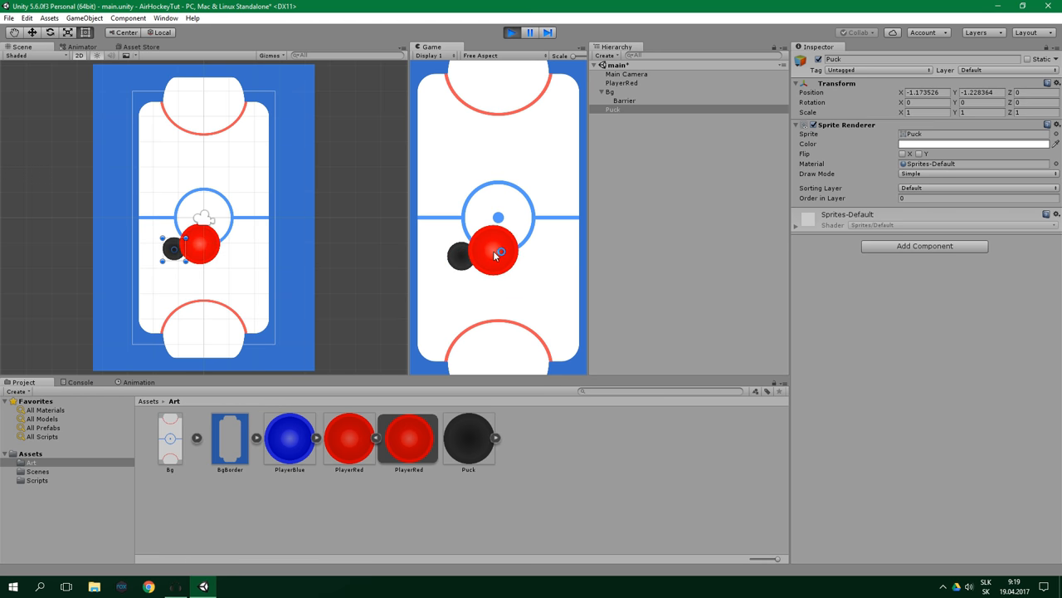
pyautogui.click(511, 32)
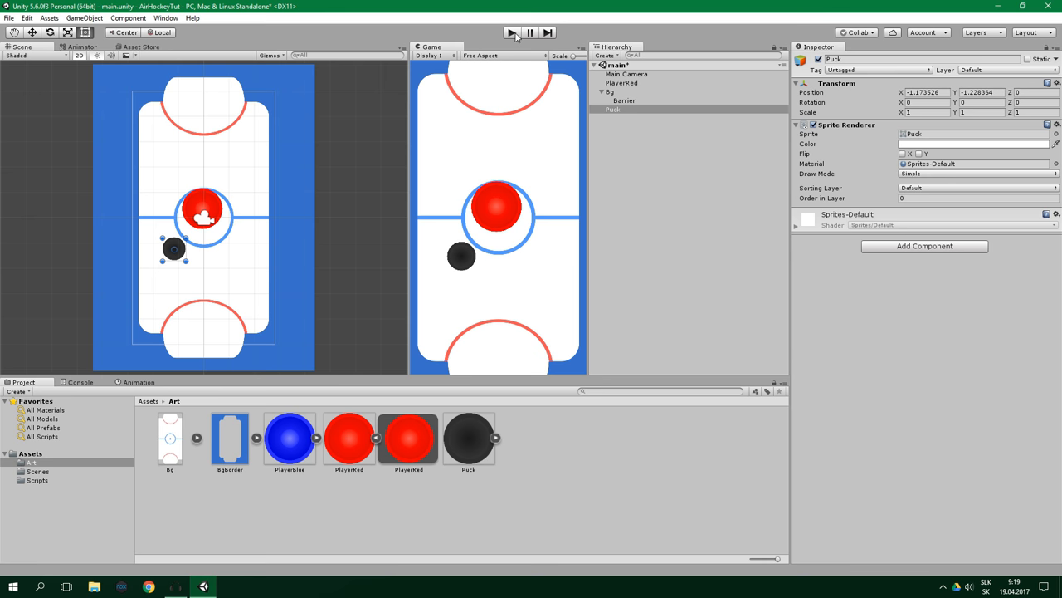
# - Add a Polygon Collider 2D component to the Barrier object
pyautogui.click(613, 109)
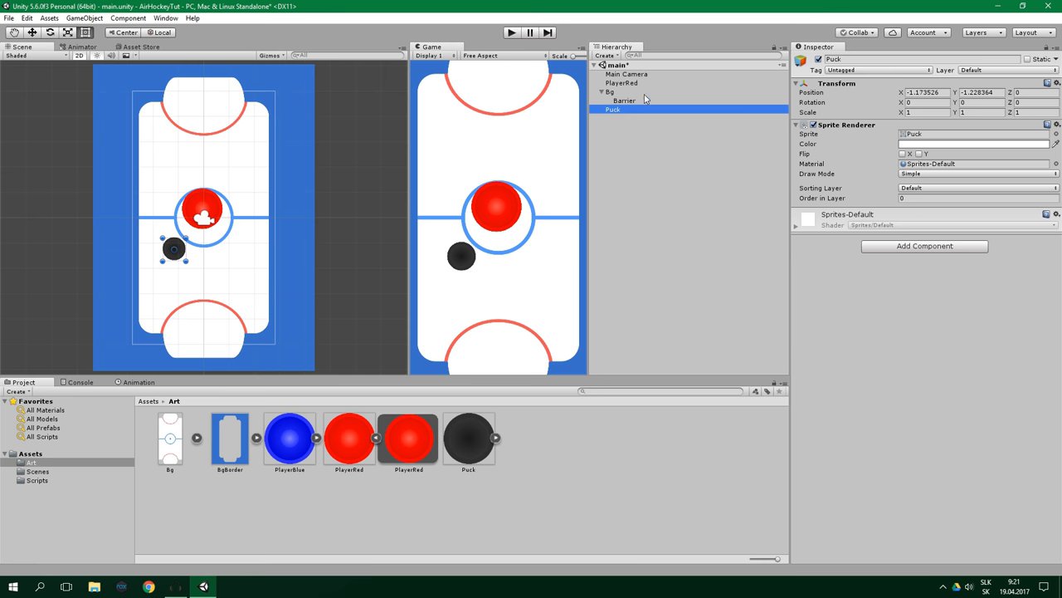
pyautogui.click(924, 245)
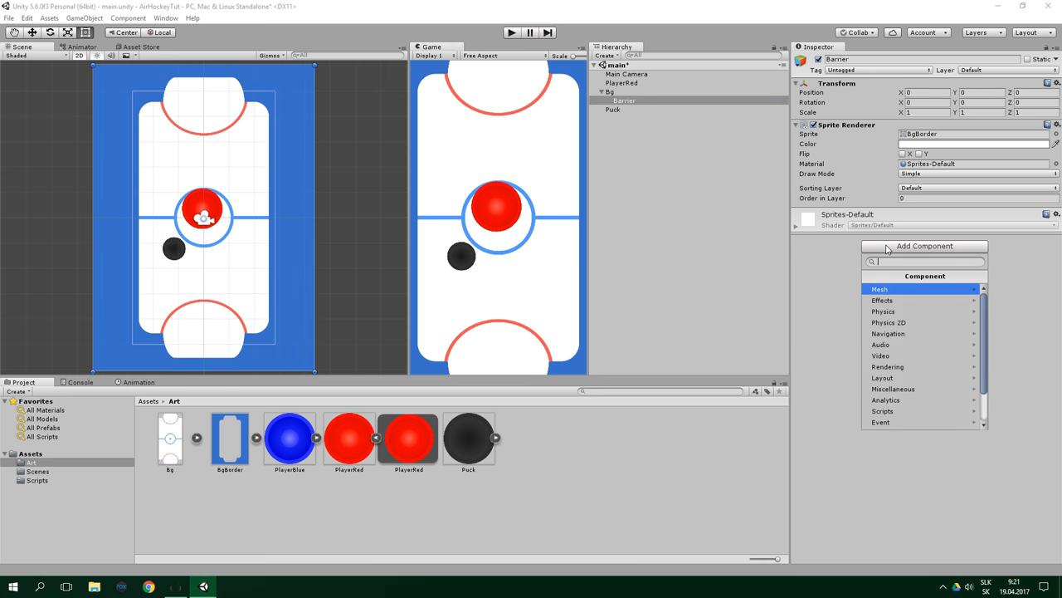
pyautogui.click(884, 322)
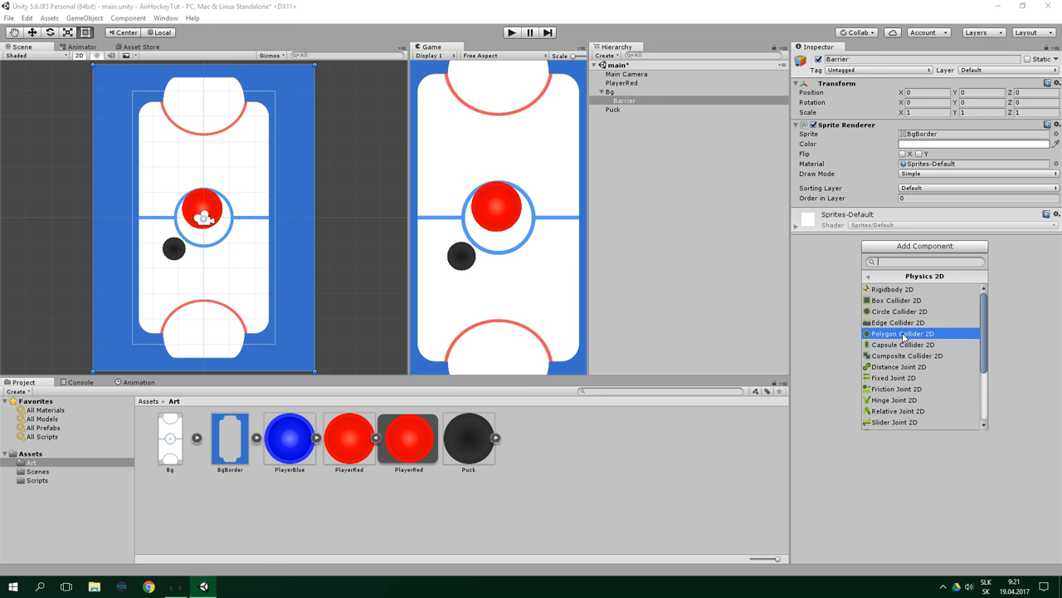
pyautogui.click(902, 333)
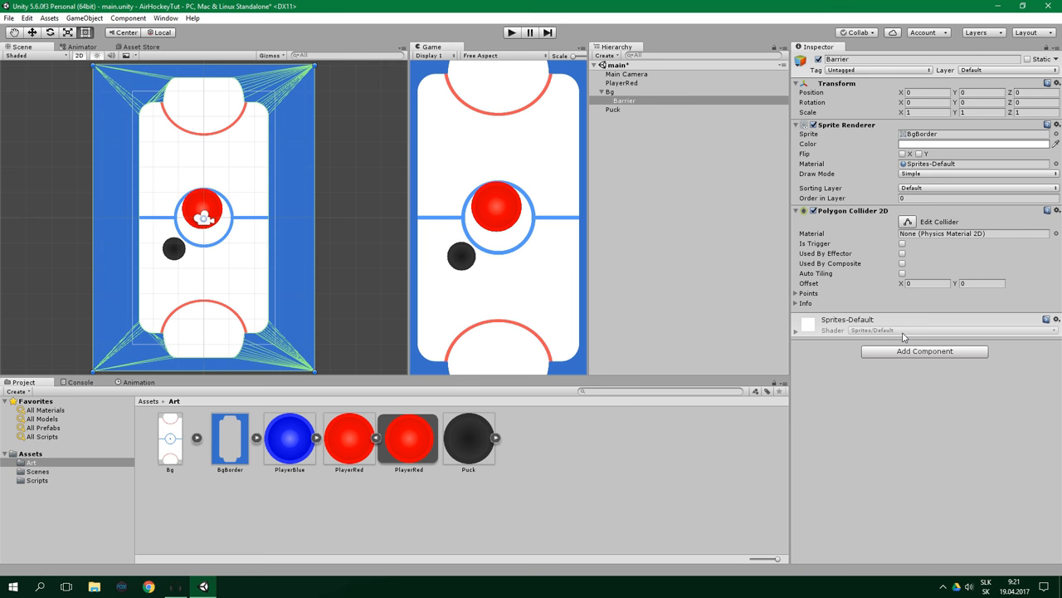
pyautogui.moveTo(219, 167)
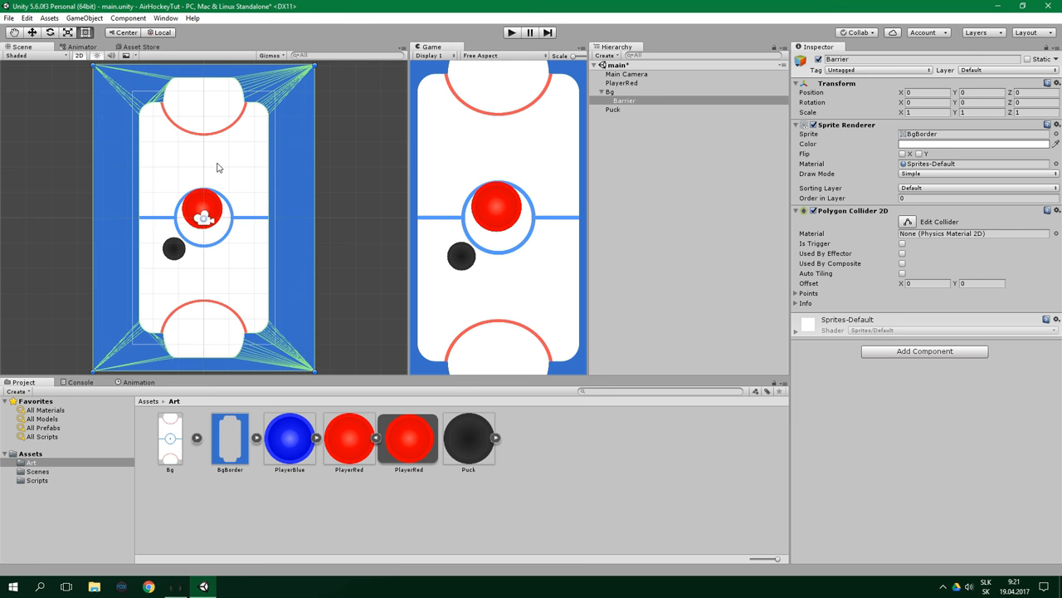
pyautogui.moveTo(268, 115)
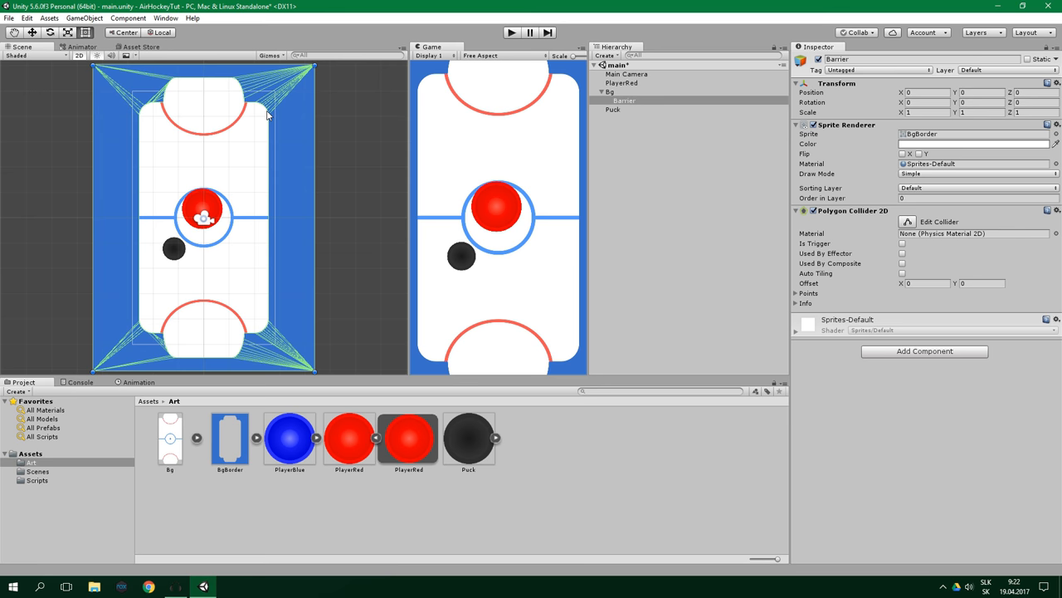
pyautogui.moveTo(274, 139)
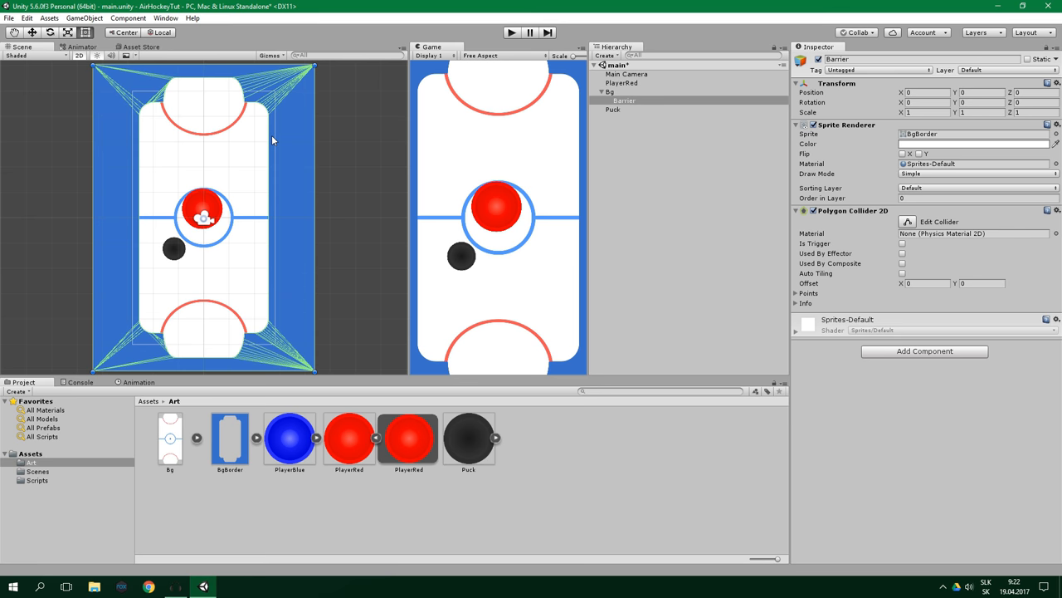
# - Add a Circle Collider 2D component to both PlayerRed and the Puck
pyautogui.click(621, 83)
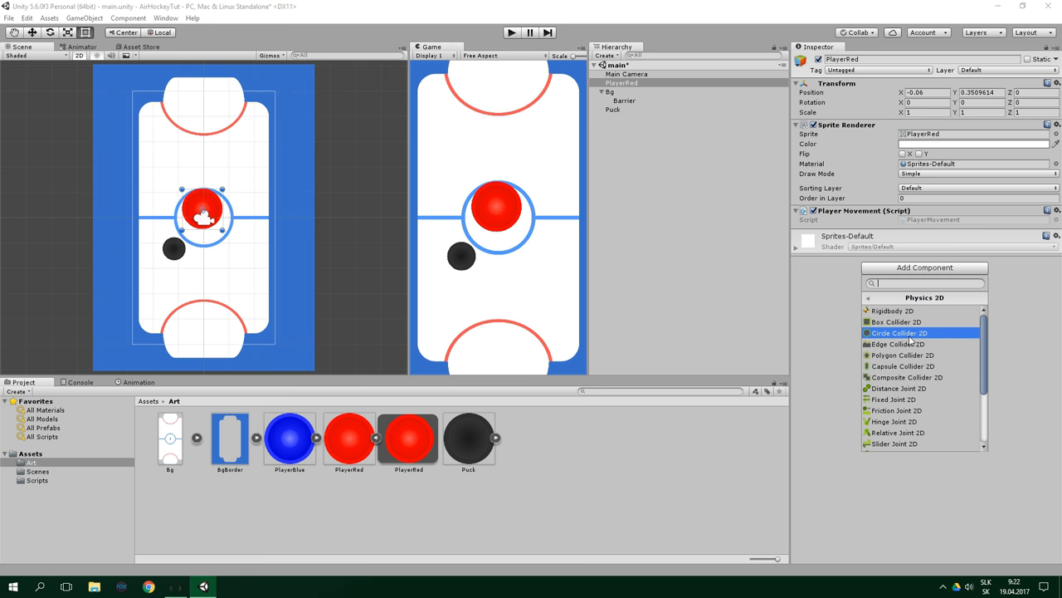
pyautogui.click(898, 332)
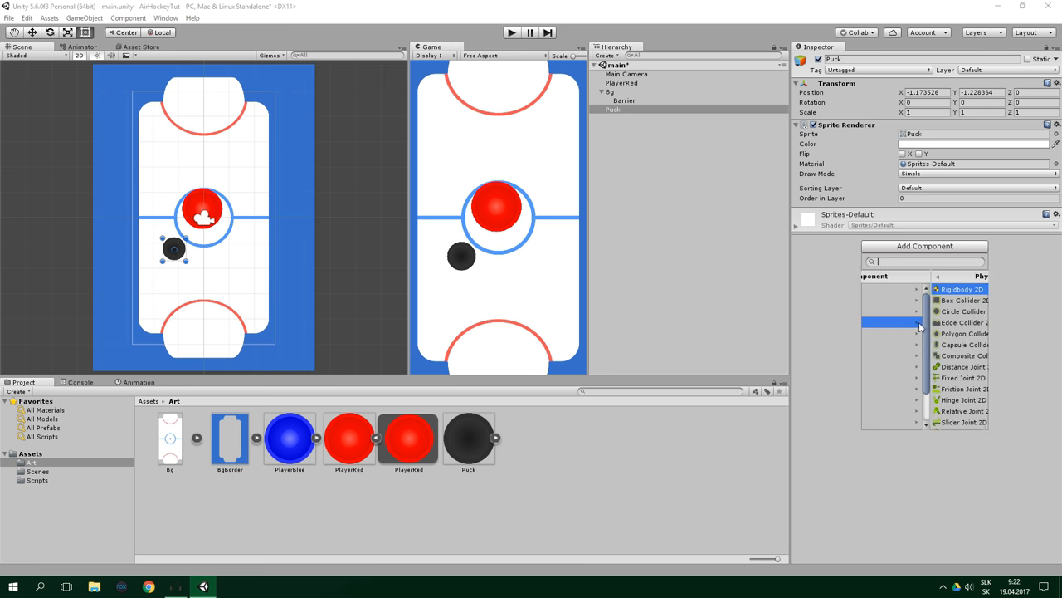
pyautogui.click(964, 312)
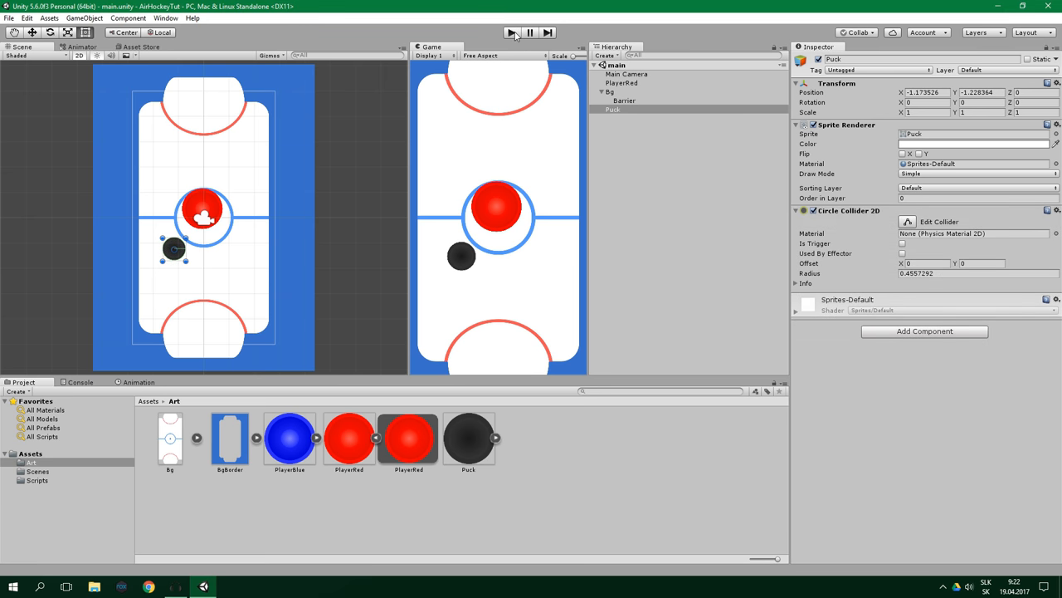
pyautogui.click(511, 32)
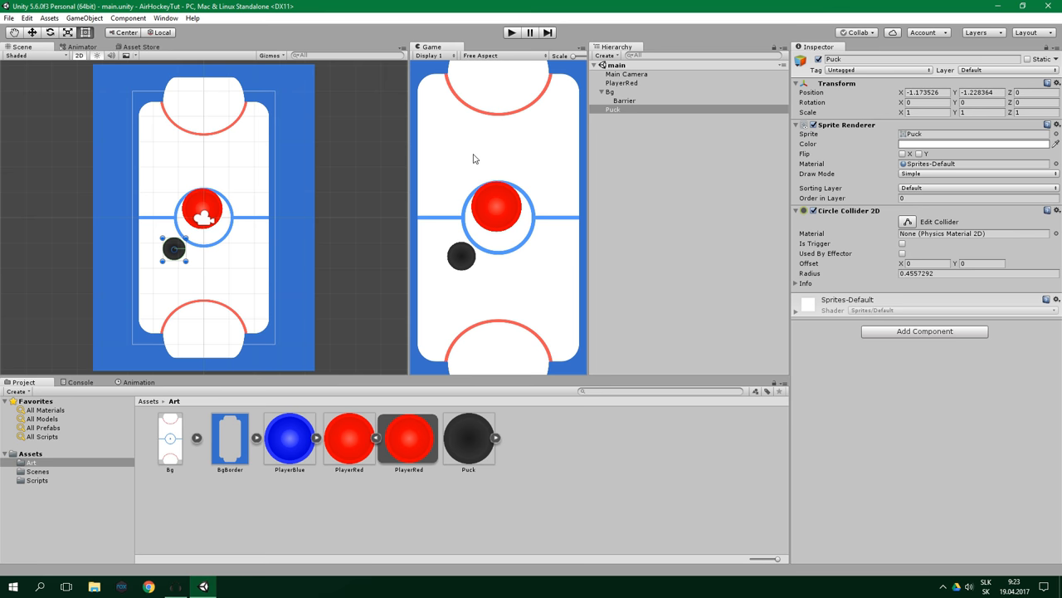
pyautogui.moveTo(617, 116)
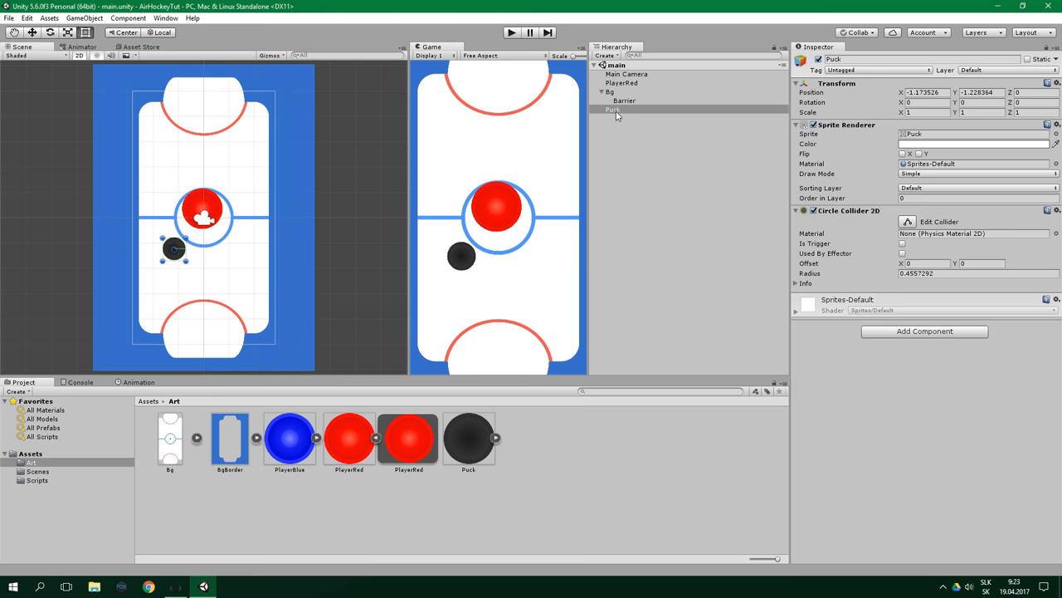
# - Add a Rigidbody 2D component to the Puck
pyautogui.click(612, 109)
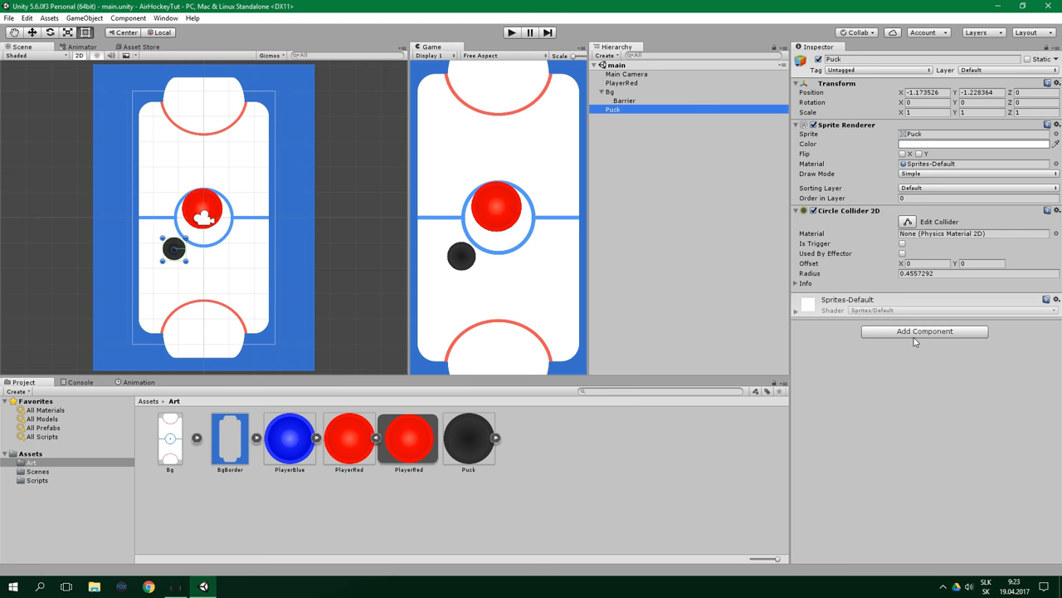
pyautogui.click(925, 331)
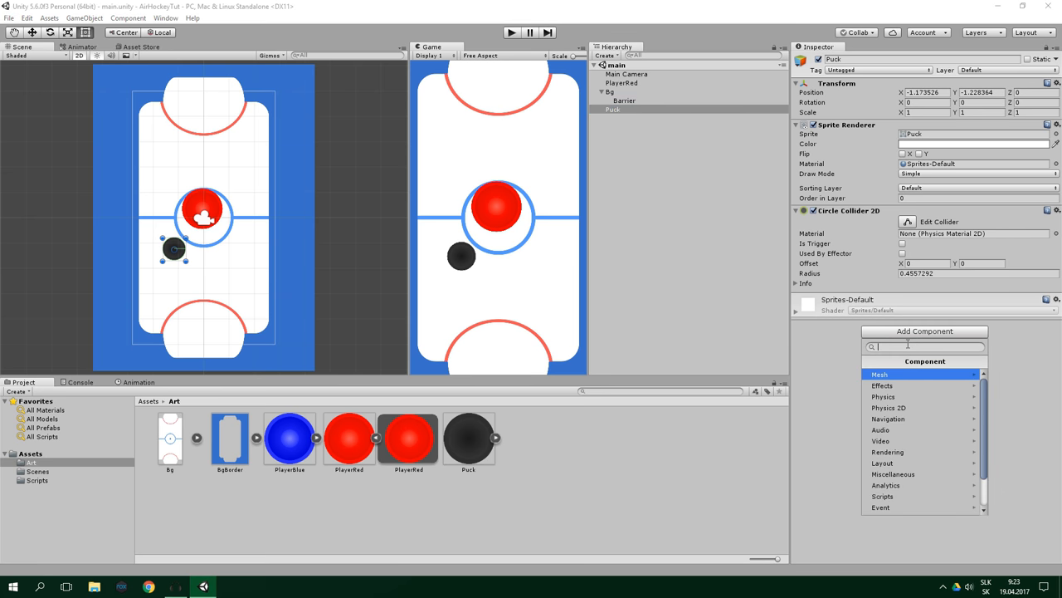
pyautogui.write('rig')
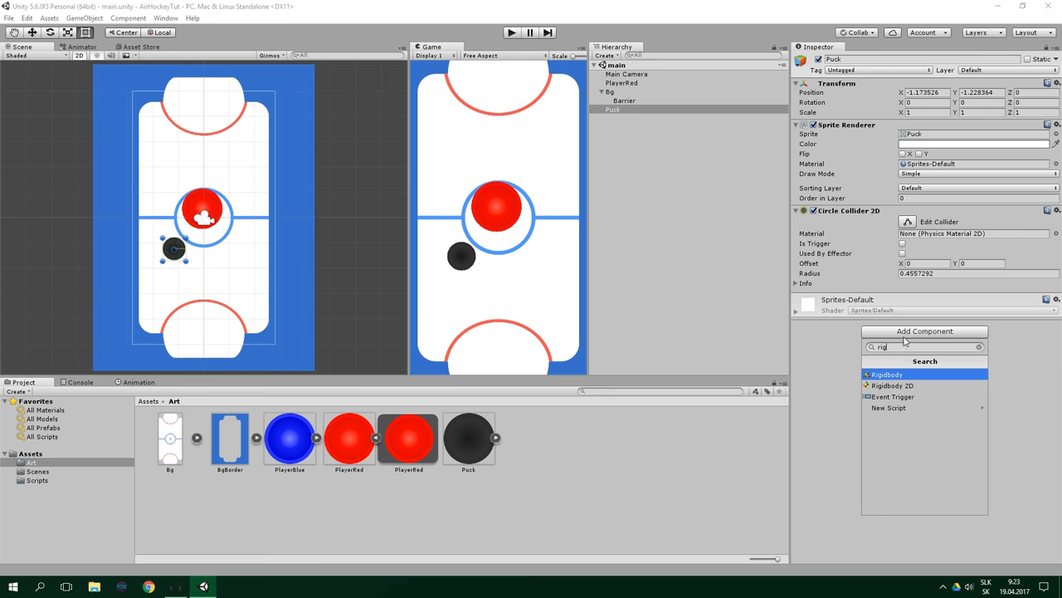
pyautogui.click(892, 385)
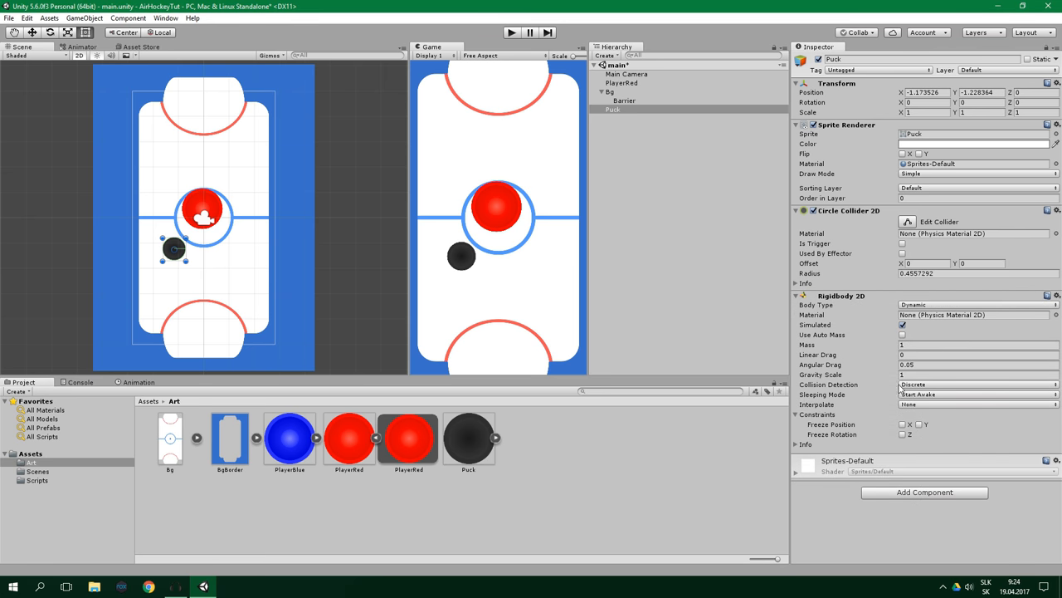
# - Play-test the Puck, then set Linear Drag 5, Gravity Scale 0 and freeze Z rotation
pyautogui.click(512, 32)
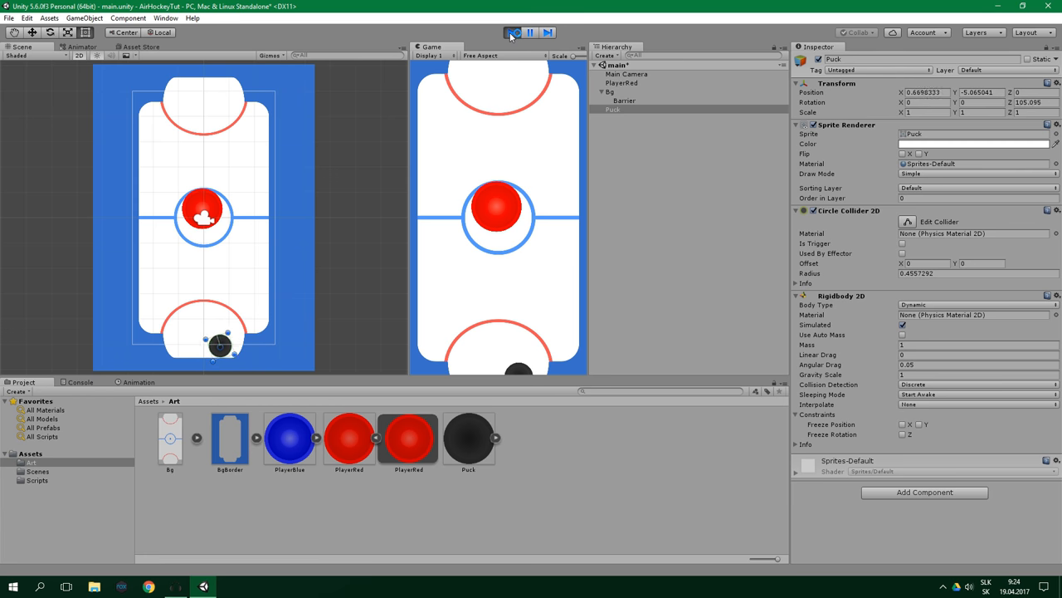
pyautogui.click(512, 32)
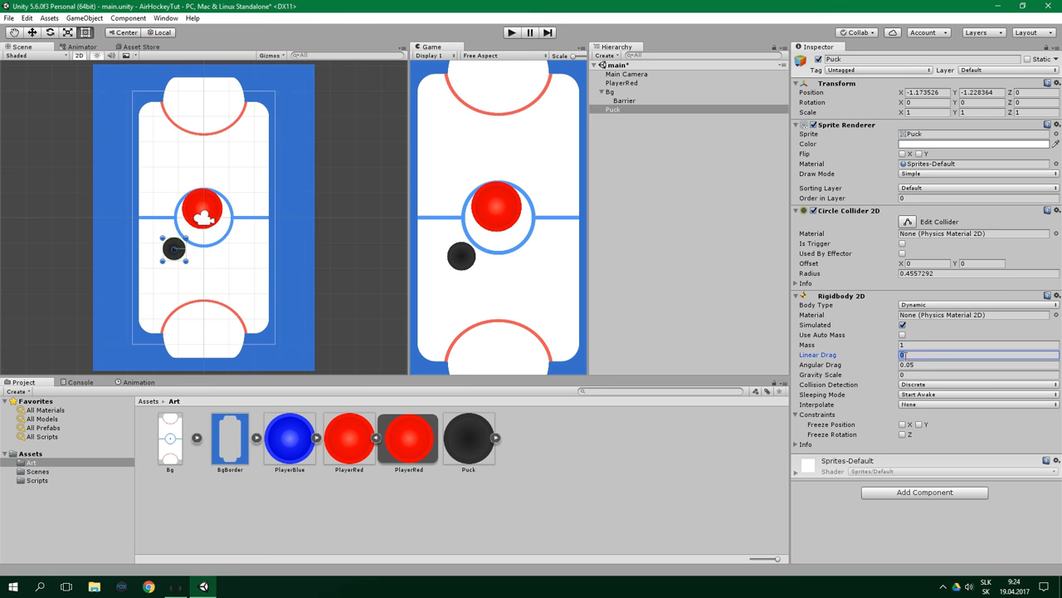
pyautogui.write('5')
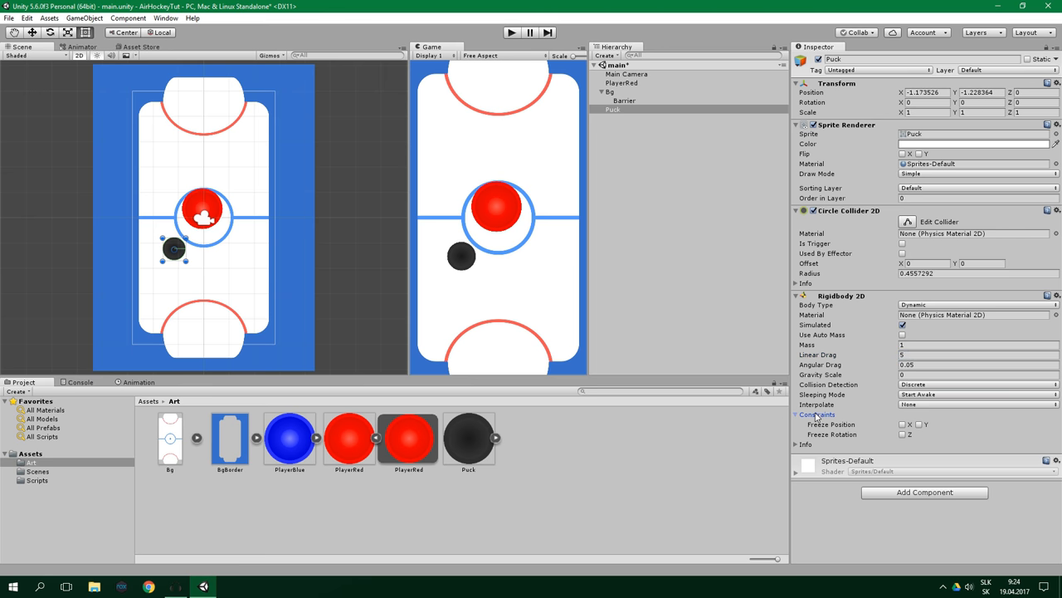
pyautogui.click(903, 434)
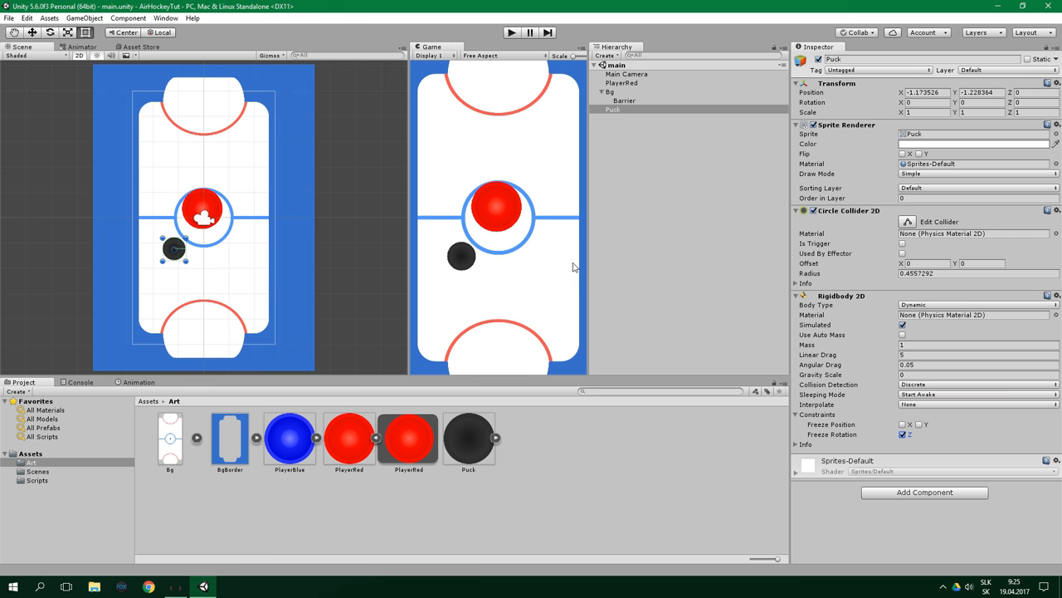
pyautogui.moveTo(628, 98)
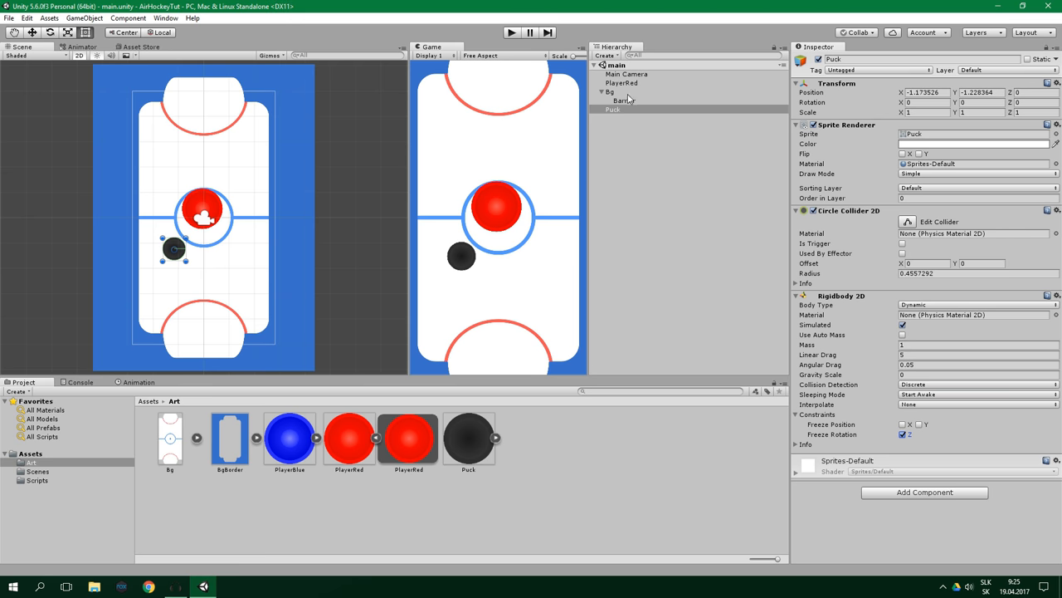
# - Give PlayerRed a zero-gravity, Z-rotation-frozen Rigidbody 2D and open the PlayerMovement script
pyautogui.click(622, 82)
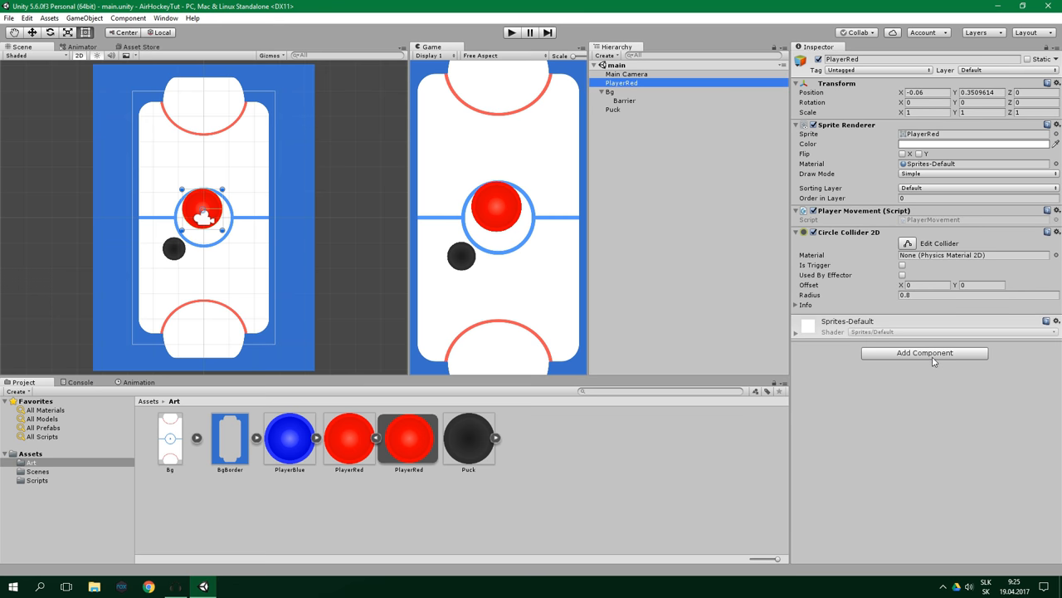
pyautogui.click(924, 352)
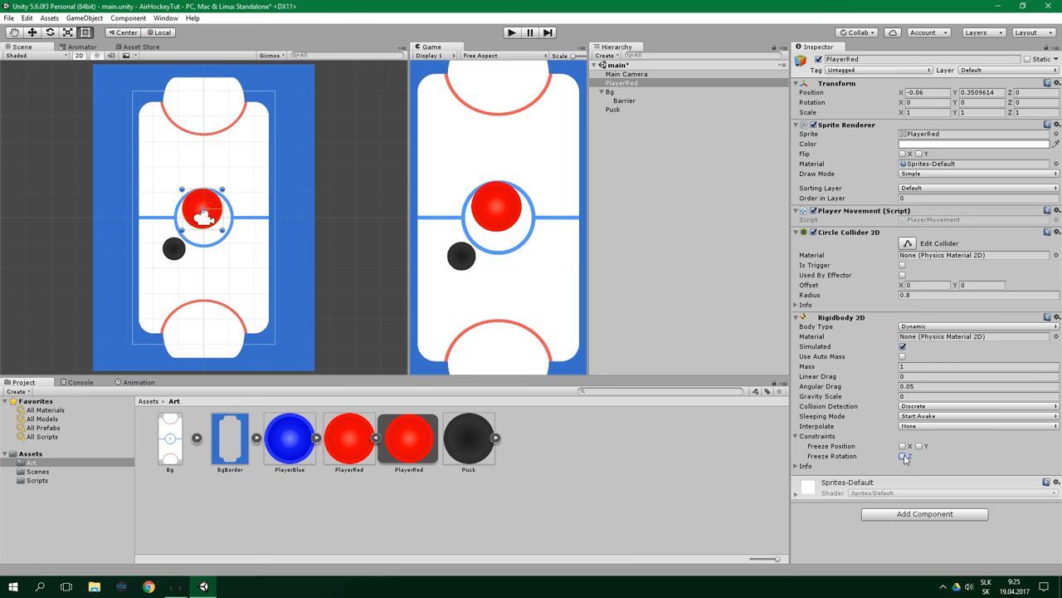
pyautogui.click(903, 456)
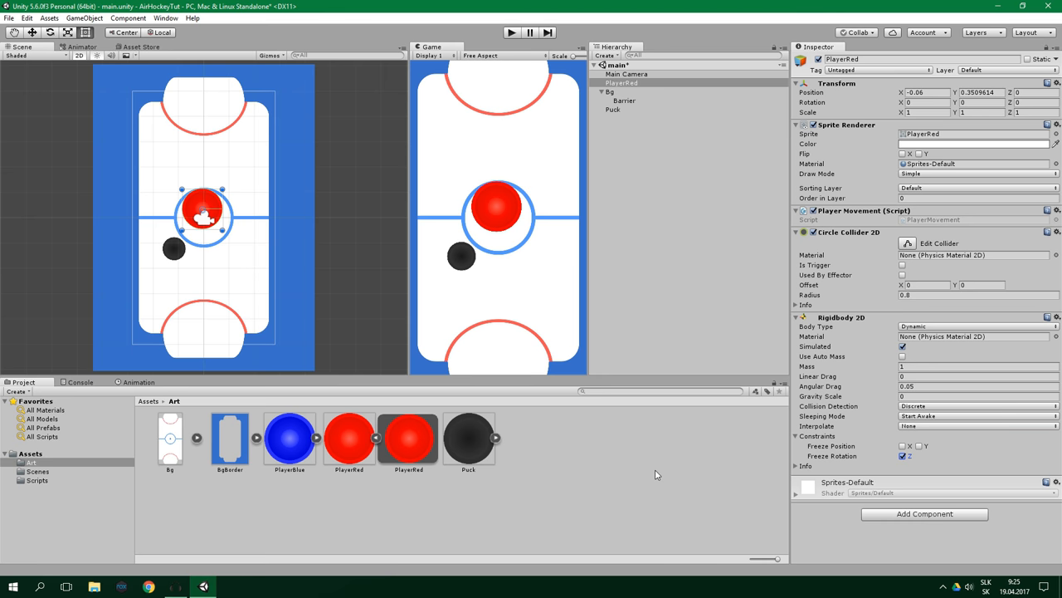
pyautogui.moveTo(329, 518)
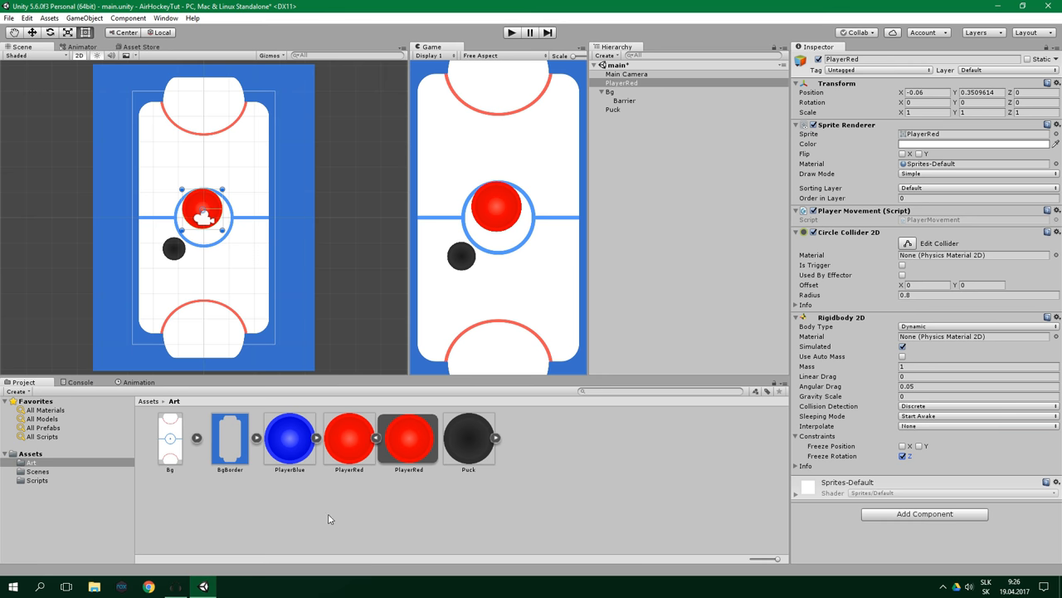
pyautogui.click(37, 480)
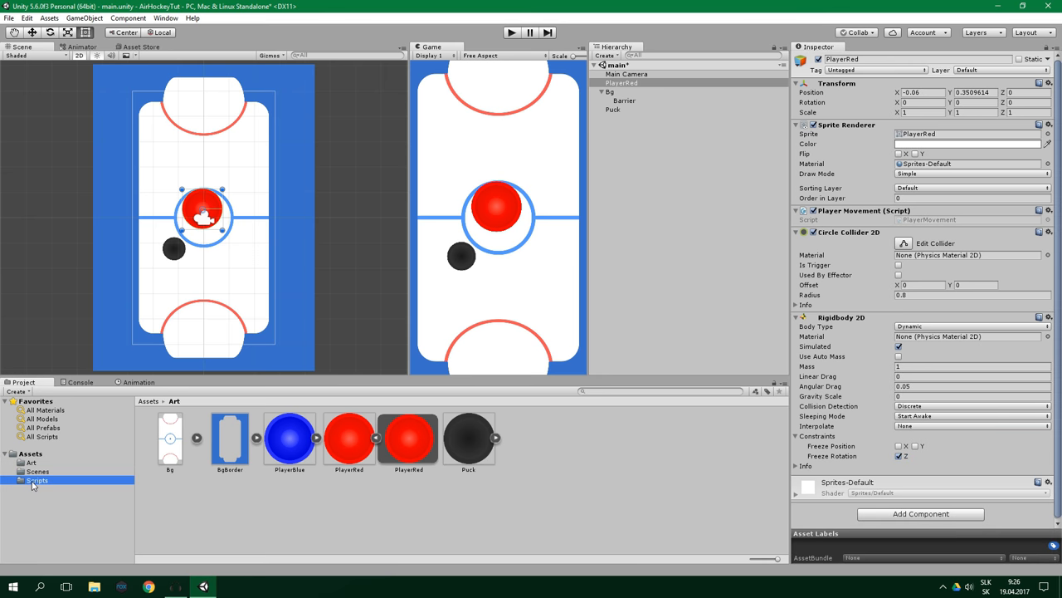
pyautogui.click(37, 481)
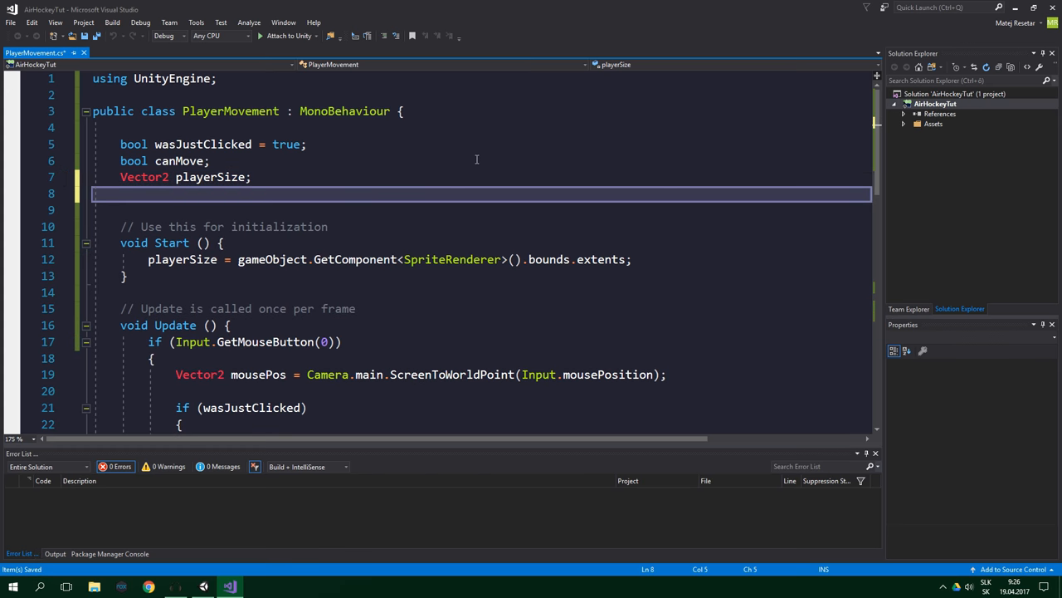
# - Declare a 'Rigidbody2D rb;' field in PlayerMovement.cs
pyautogui.press('Return')
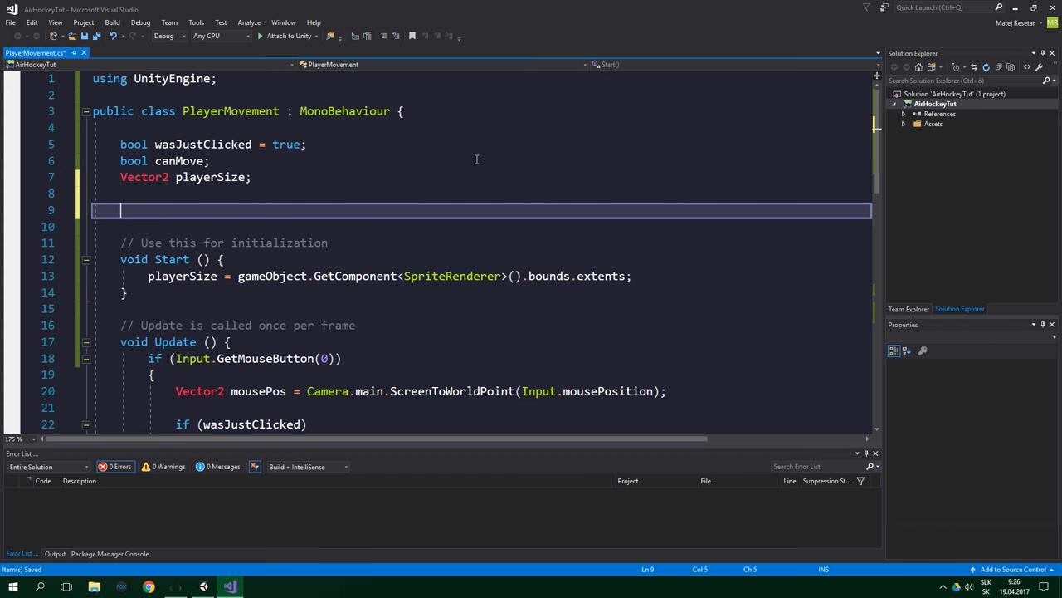
pyautogui.write('Rigidbody2D rb')
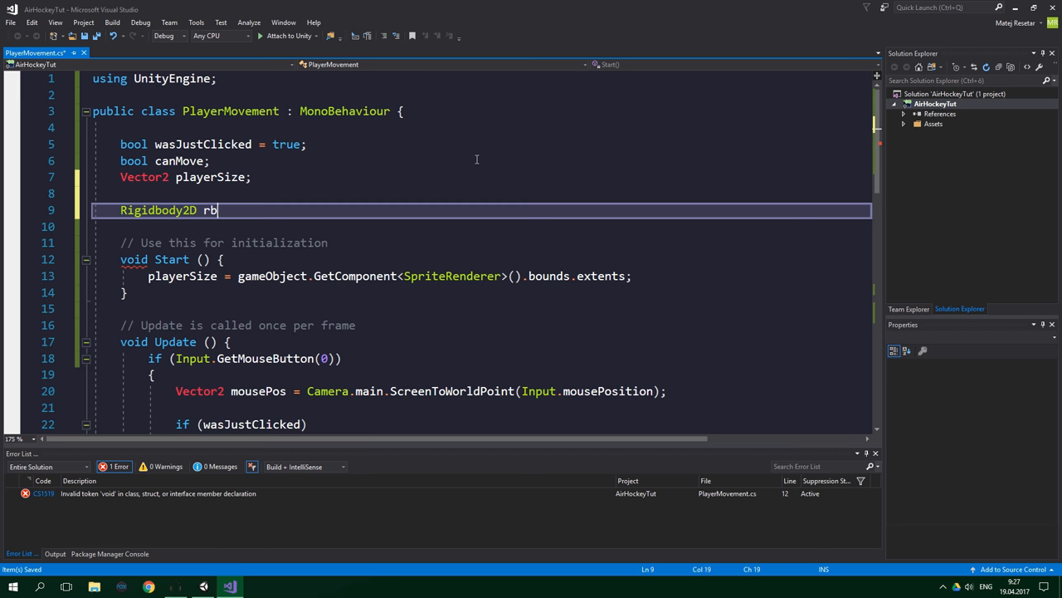
pyautogui.write(';')
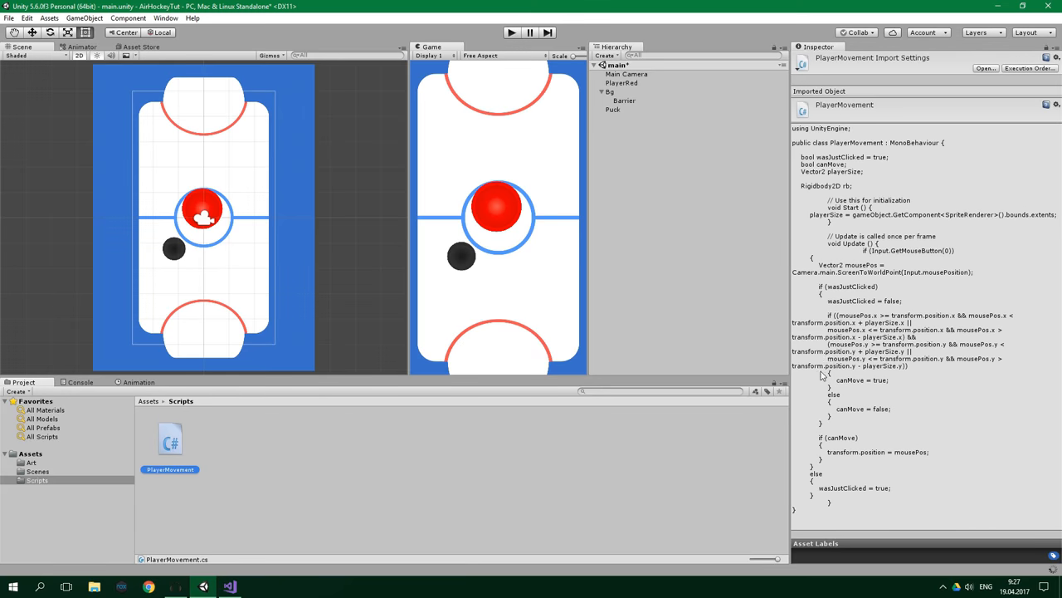
pyautogui.click(622, 83)
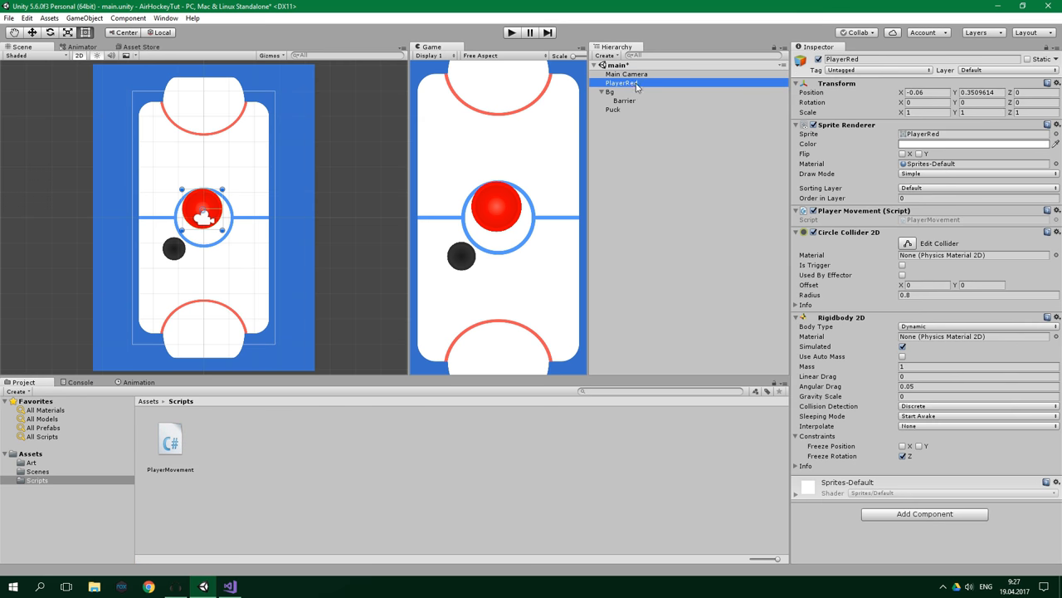
pyautogui.click(621, 82)
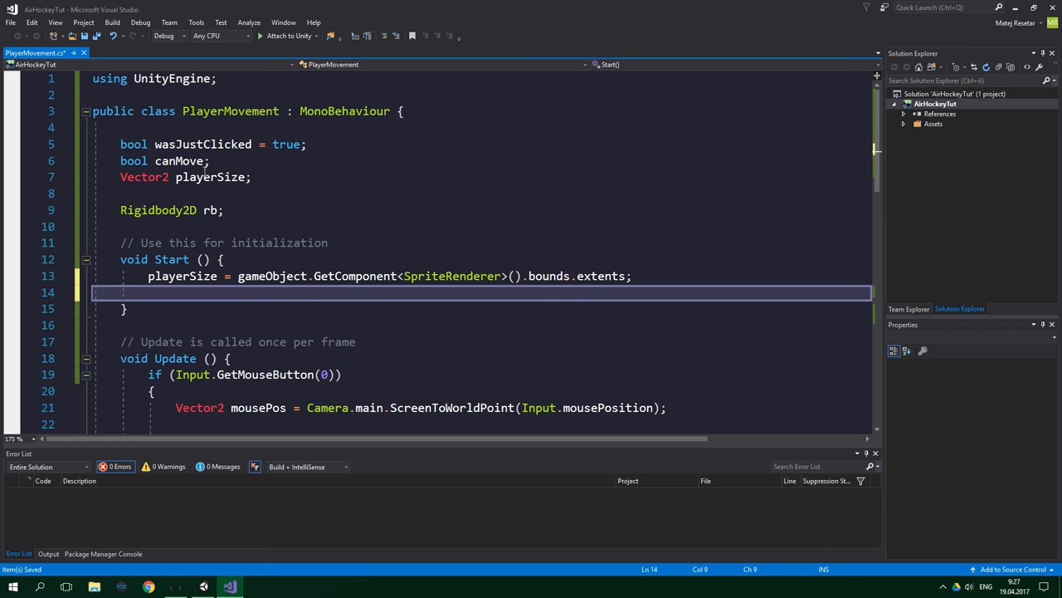
pyautogui.moveTo(341, 227)
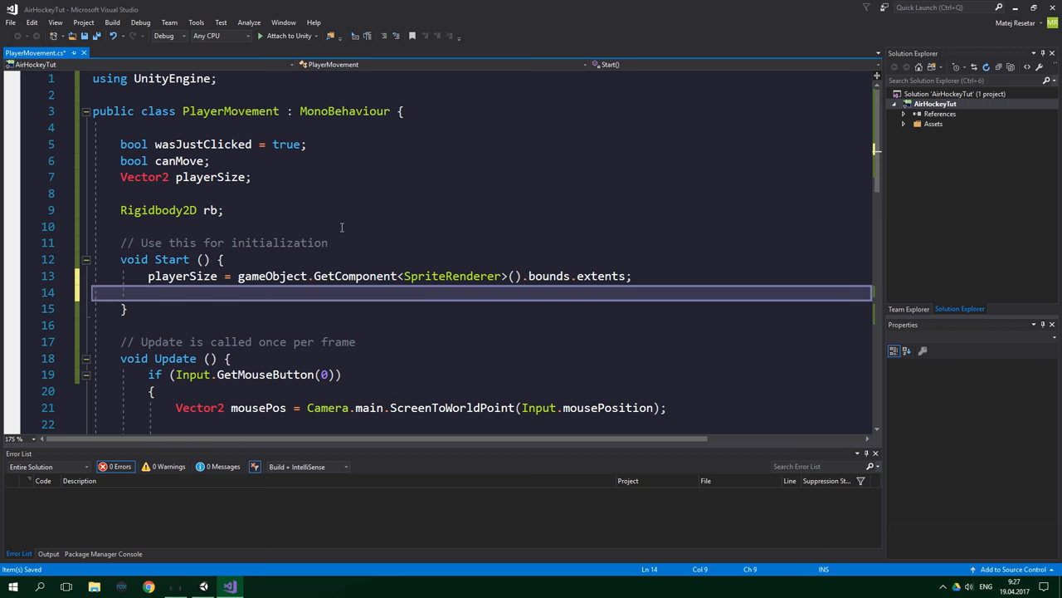
# - Assign 'rb = GetComponent<Rigidbody2D>();' in Start and remove 'gameObject.' from line 13
pyautogui.write('rb =')
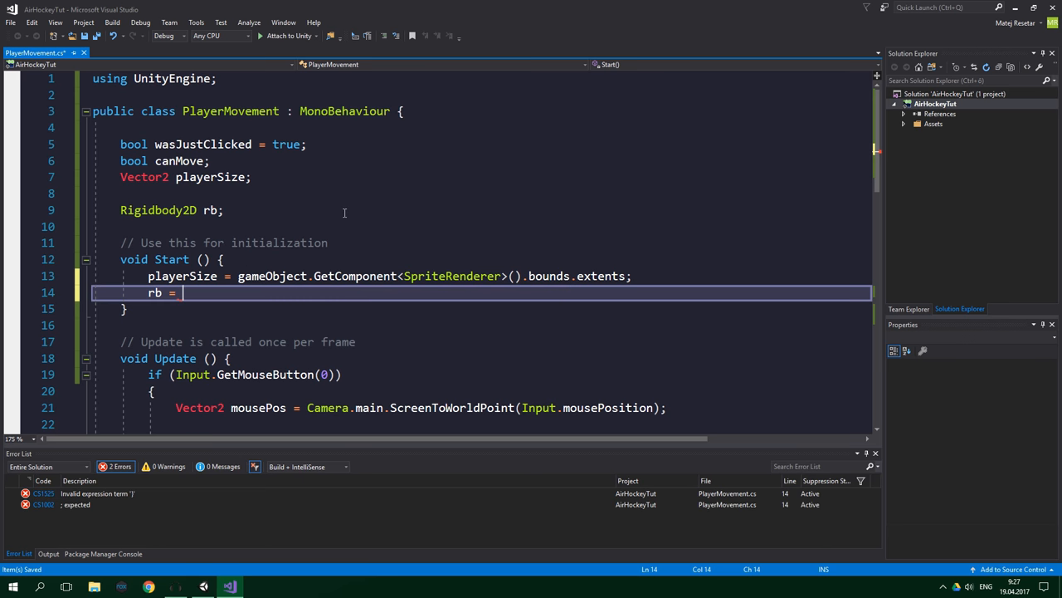
pyautogui.write('GetComponent<>')
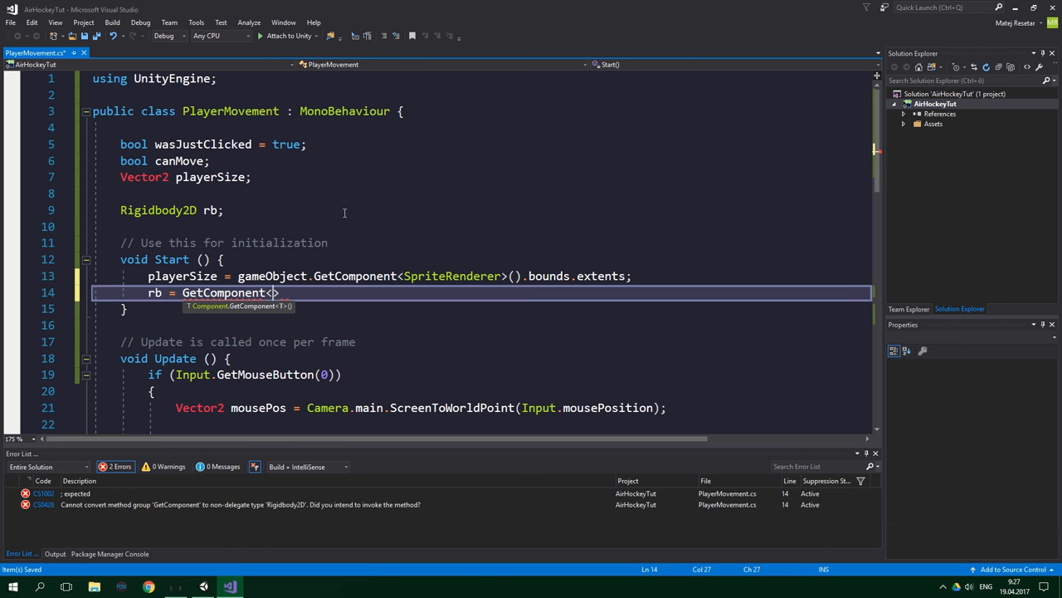
pyautogui.write('Rigidbody2D')
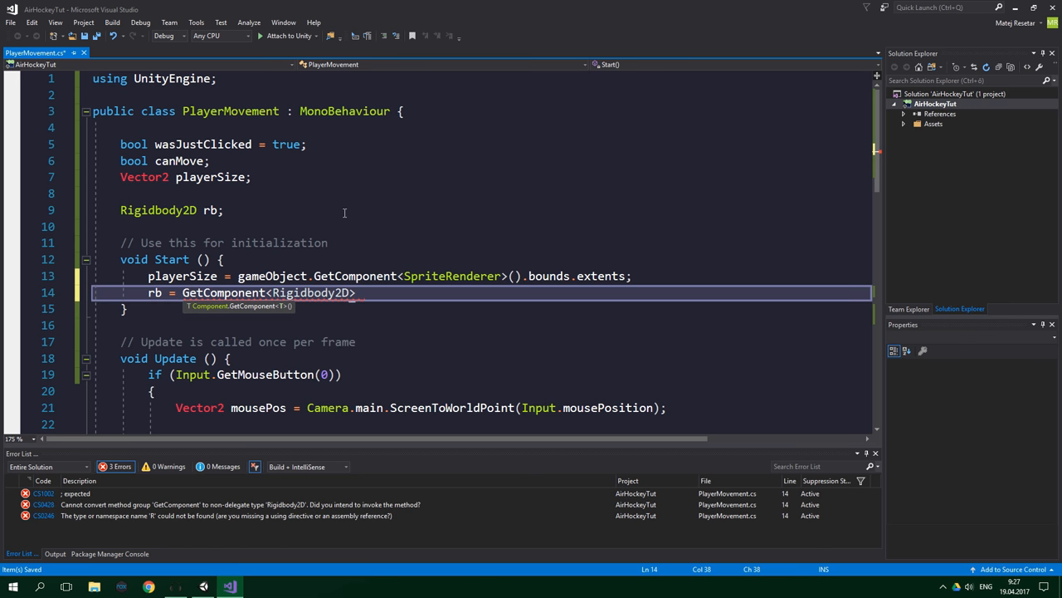
pyautogui.write('();')
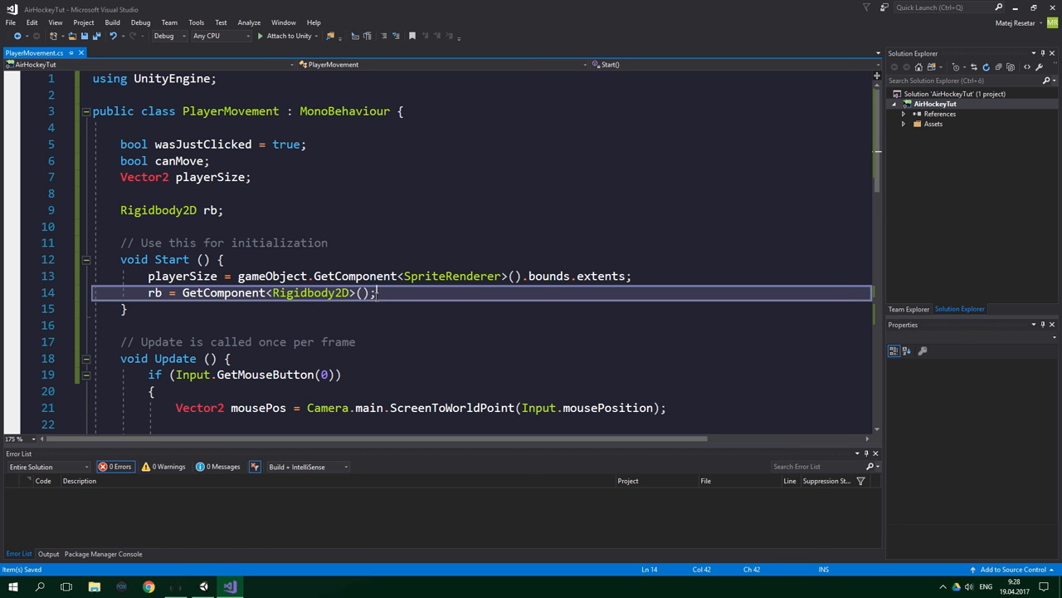
pyautogui.moveTo(312, 292)
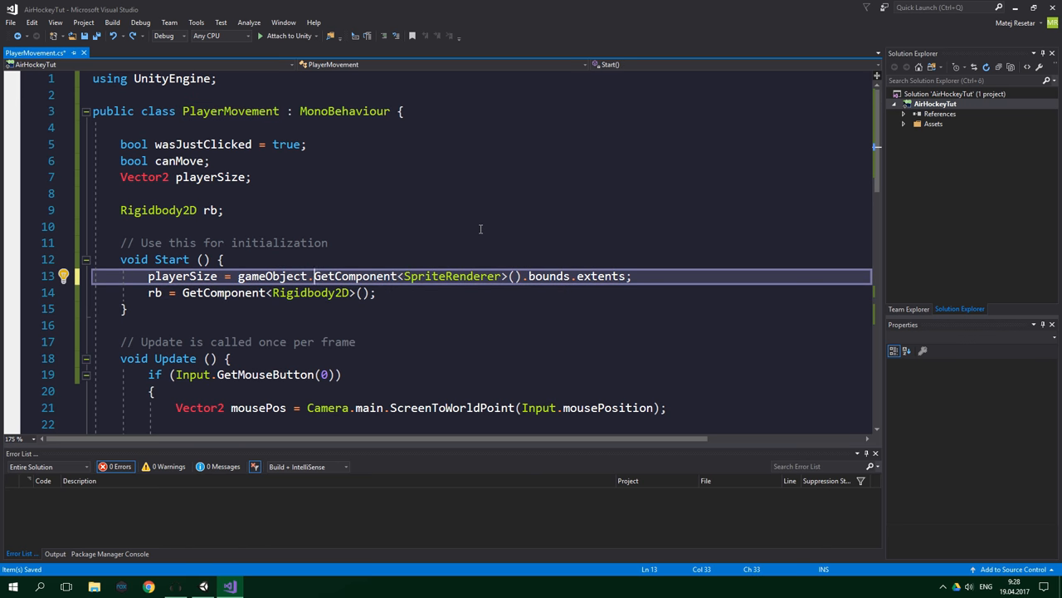
pyautogui.press('Delete')
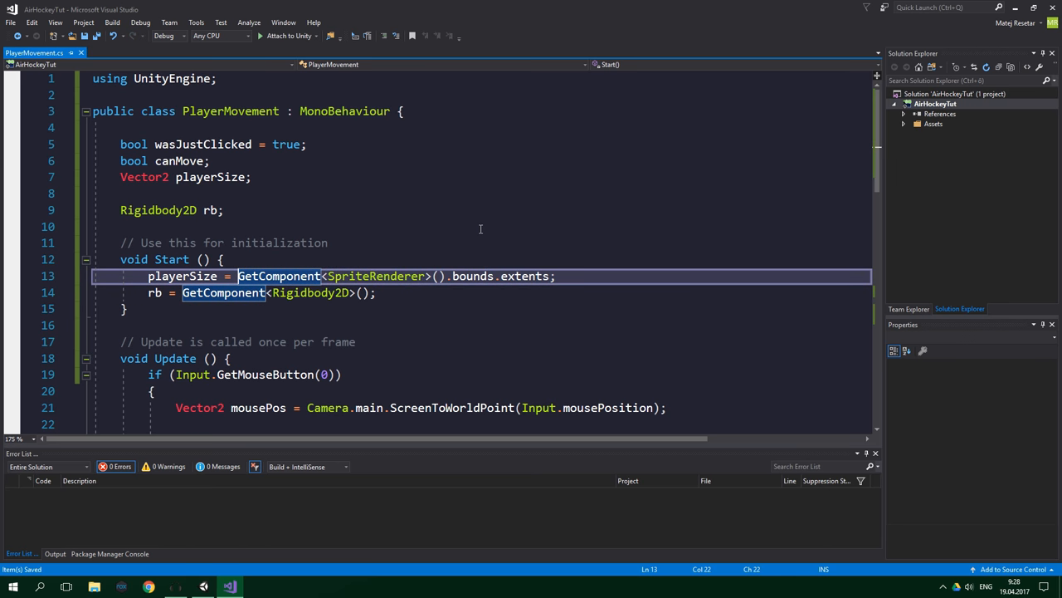
# - Replace the direct position assignment with 'rb.MovePosition(mousePos);'
pyautogui.scroll(-3)
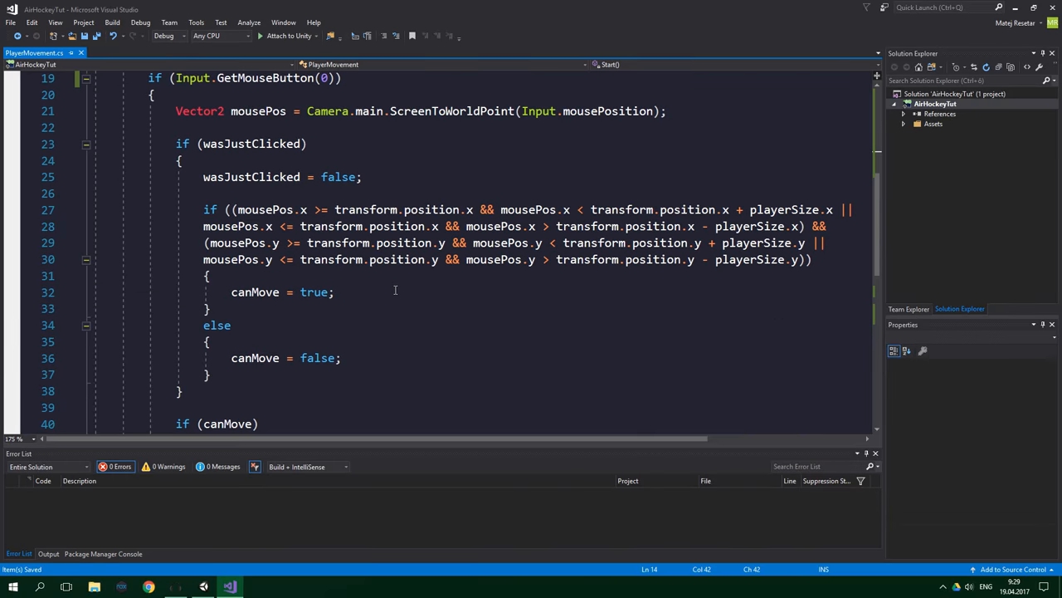
pyautogui.scroll(-3)
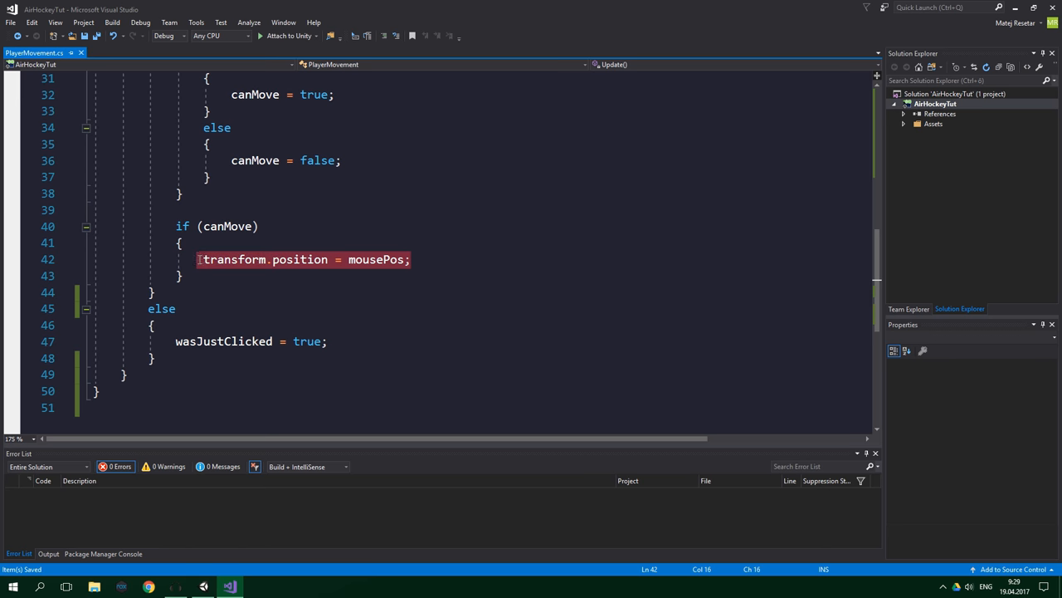
pyautogui.write('rb.MovePosition')
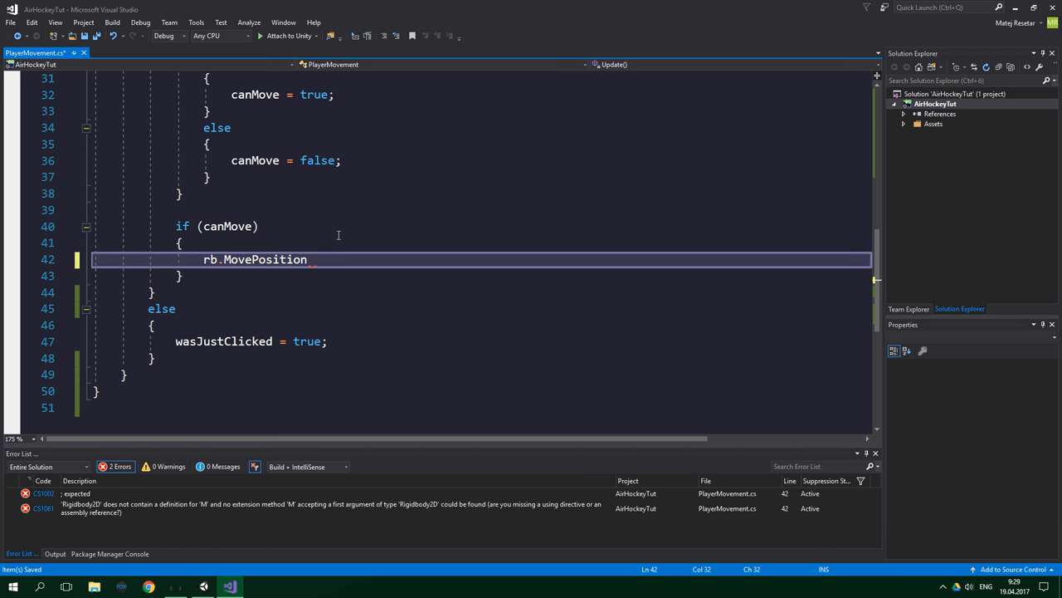
pyautogui.write('(')
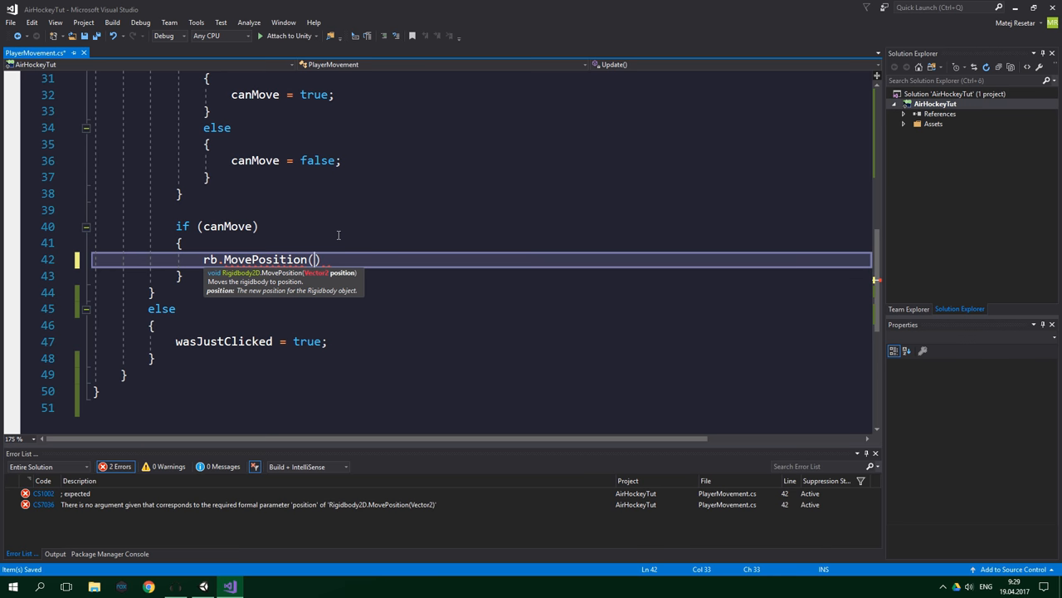
pyautogui.write('mousePos);')
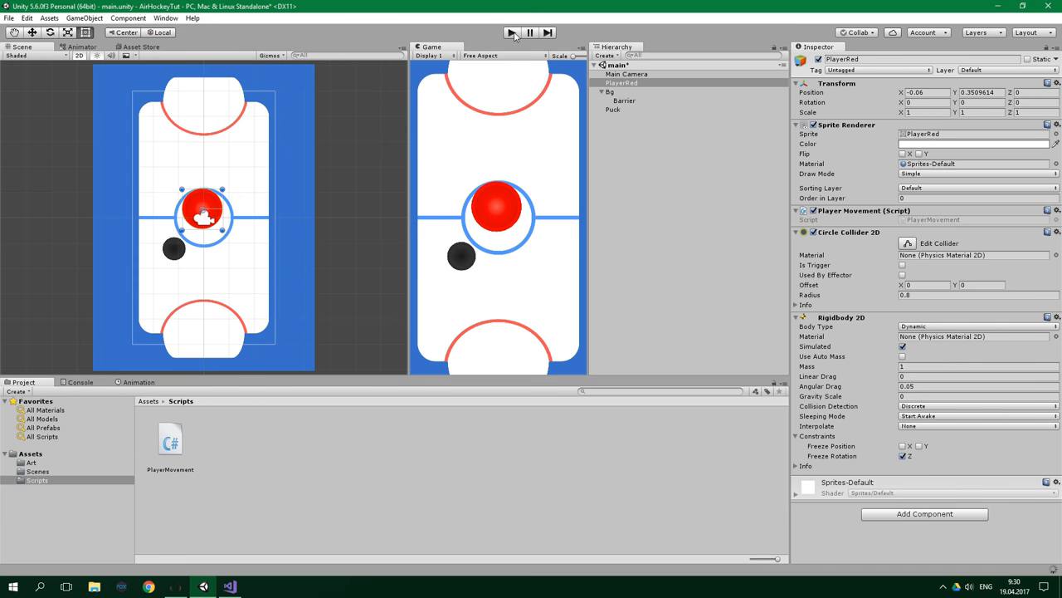
pyautogui.click(512, 32)
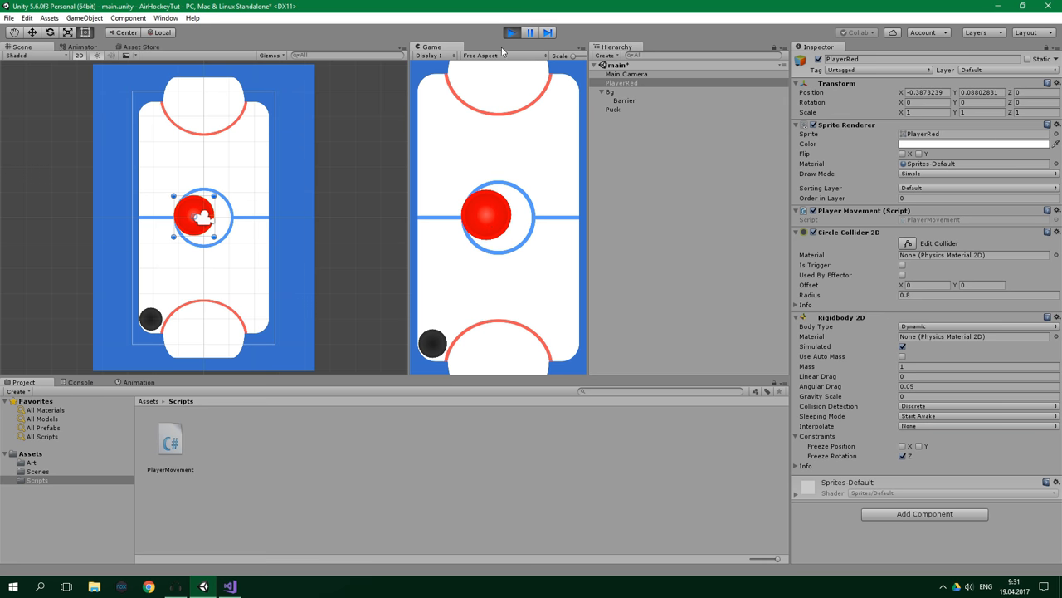
pyautogui.click(511, 33)
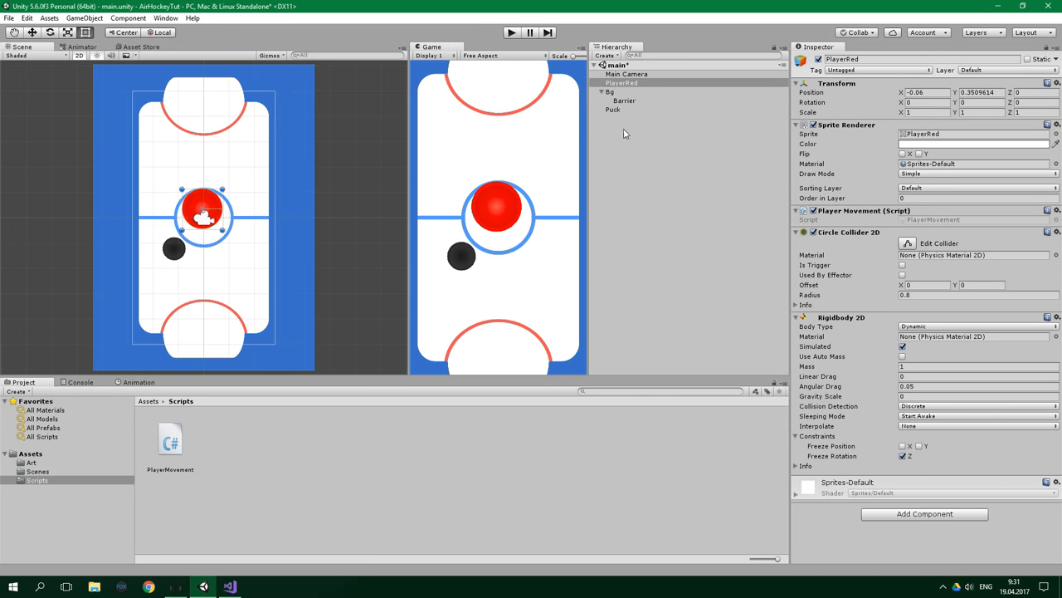
pyautogui.click(624, 100)
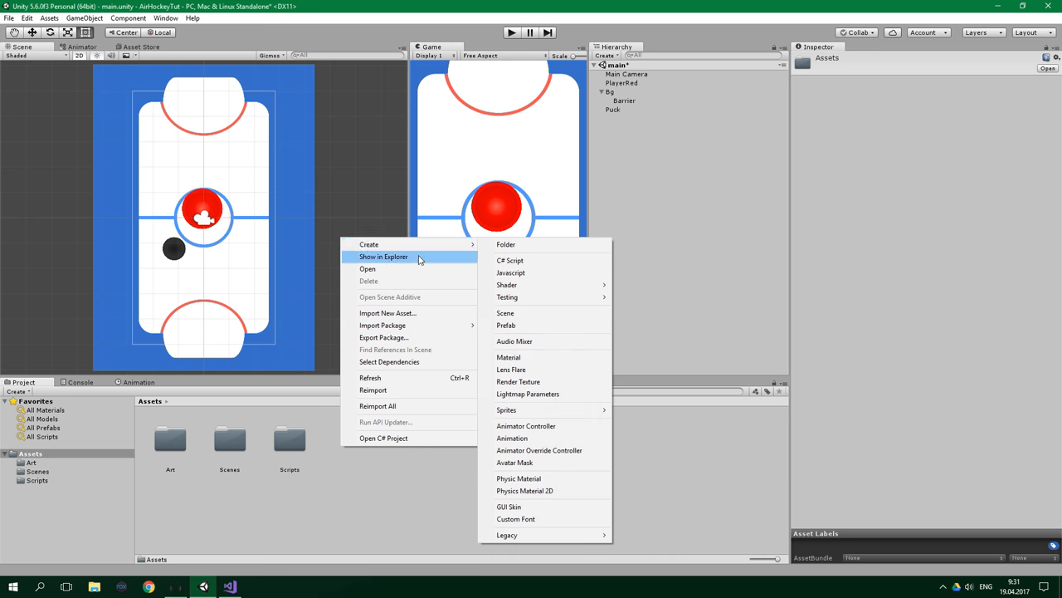
# - Create 'Bouncy Material' with 0.75 bounciness, assign it to Barrier's collider, and play-test
pyautogui.click(524, 491)
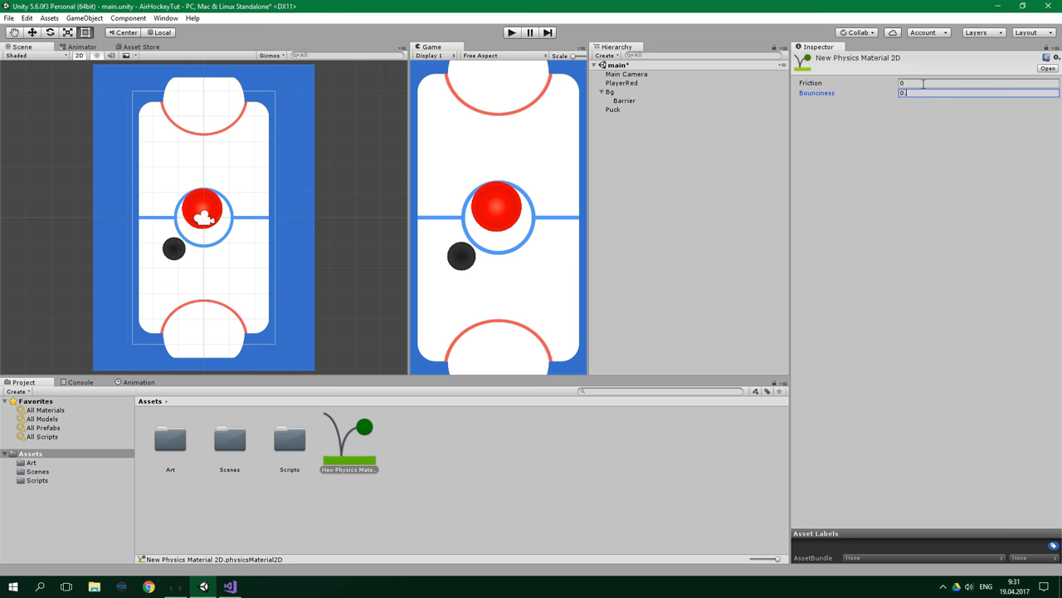
pyautogui.write('0.75')
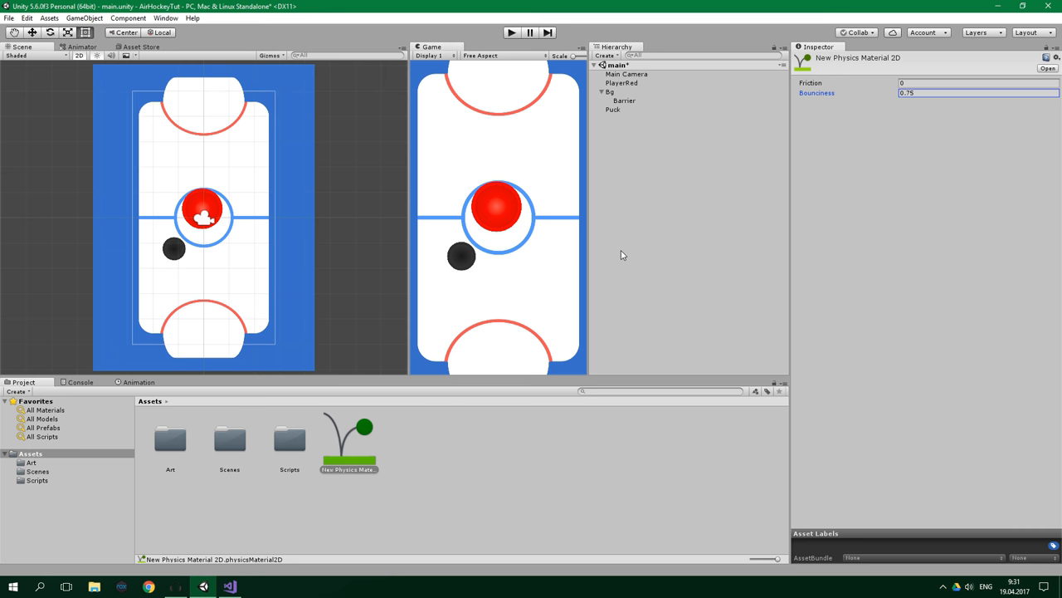
pyautogui.moveTo(606, 135)
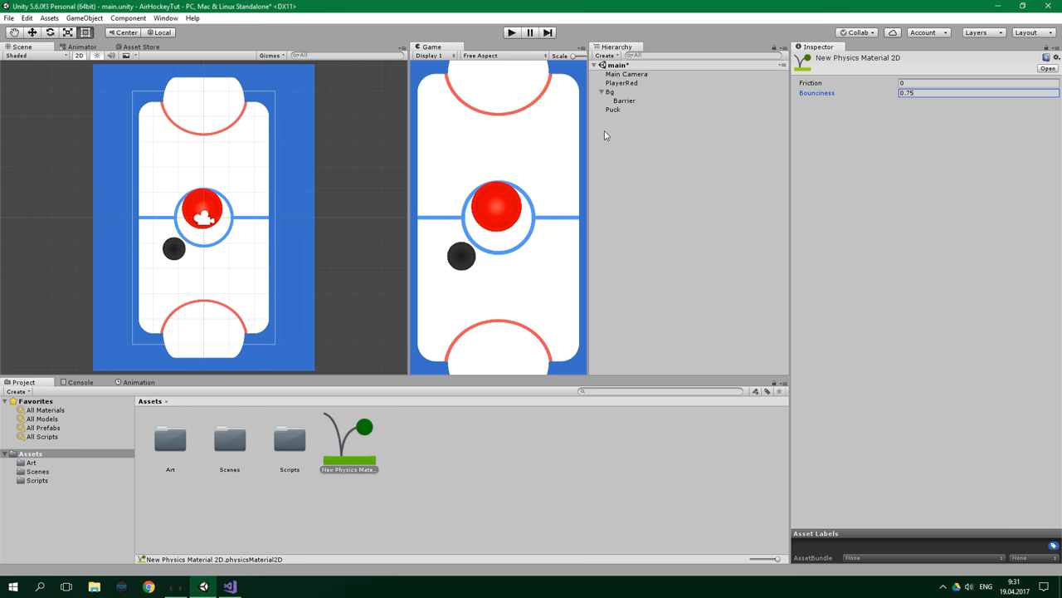
pyautogui.click(624, 101)
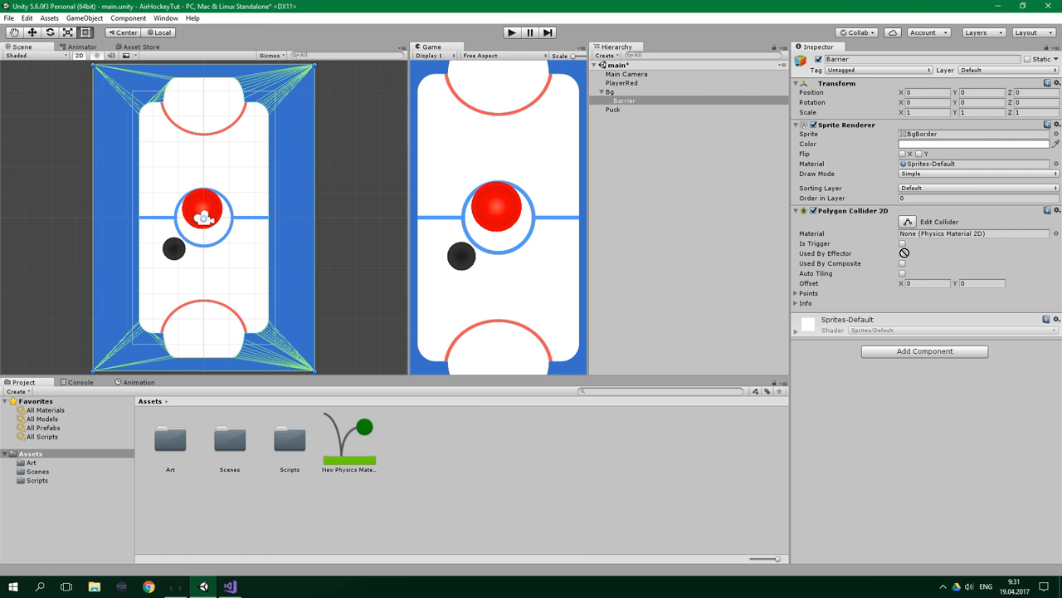
pyautogui.click(348, 444)
pyautogui.write('Bo')
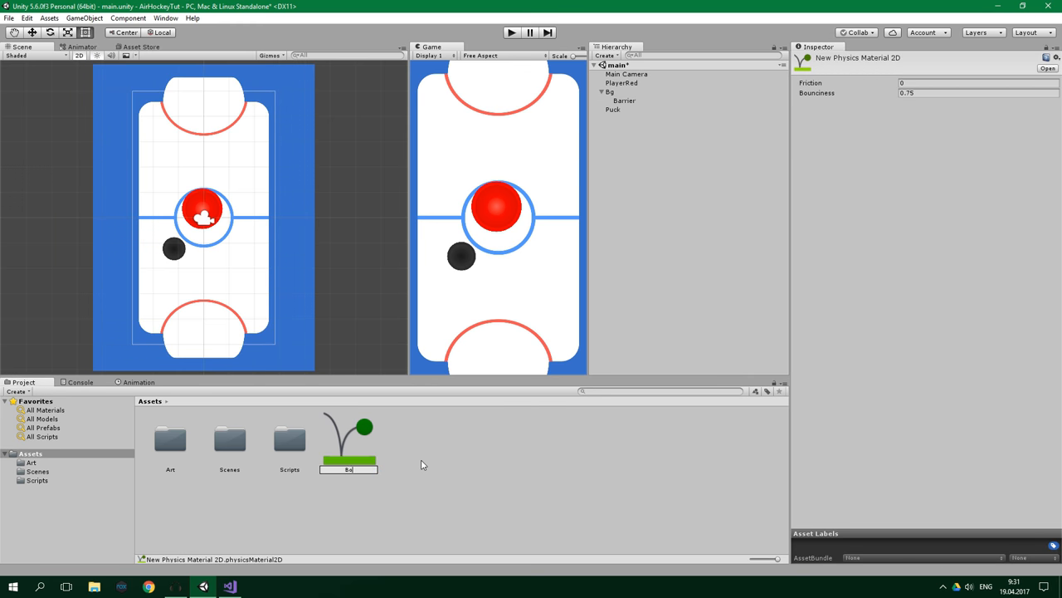
pyautogui.click(624, 101)
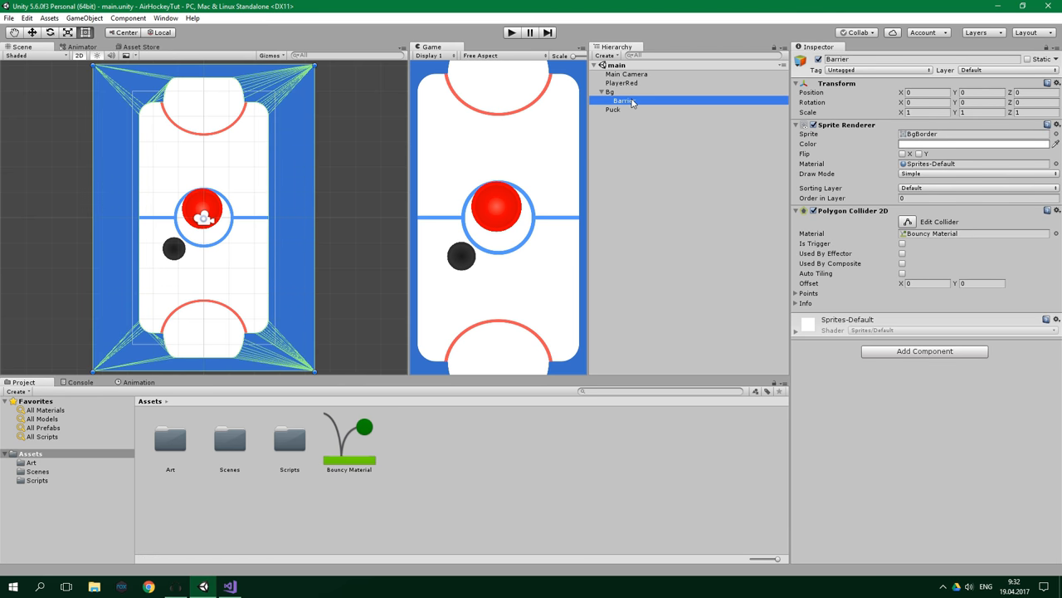
pyautogui.click(512, 32)
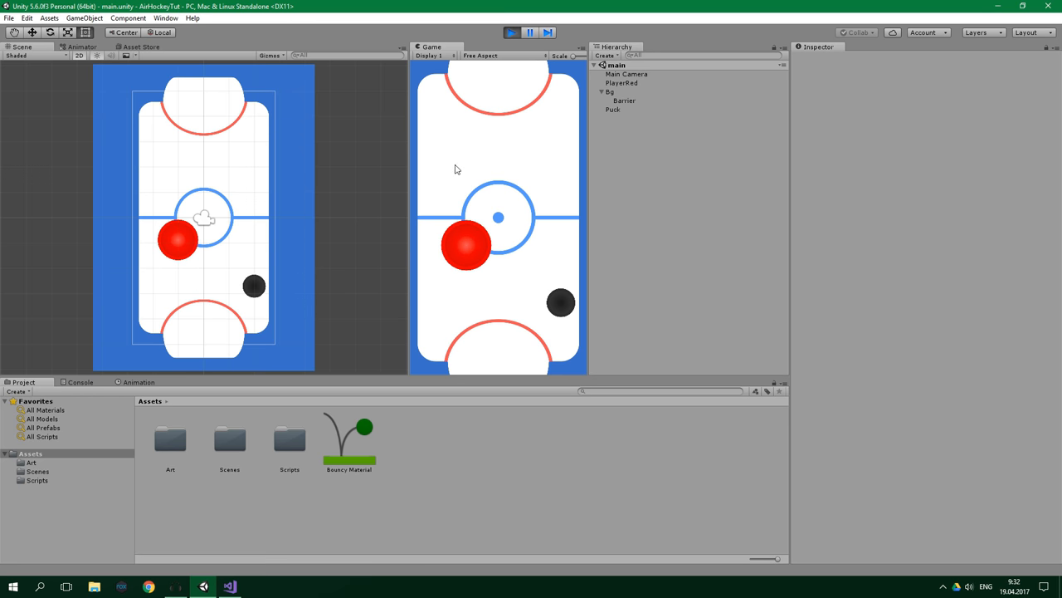
# - Stop the game and switch PlayerRed's Rigidbody 2D Body Type from Dynamic to Kinematic
pyautogui.click(511, 32)
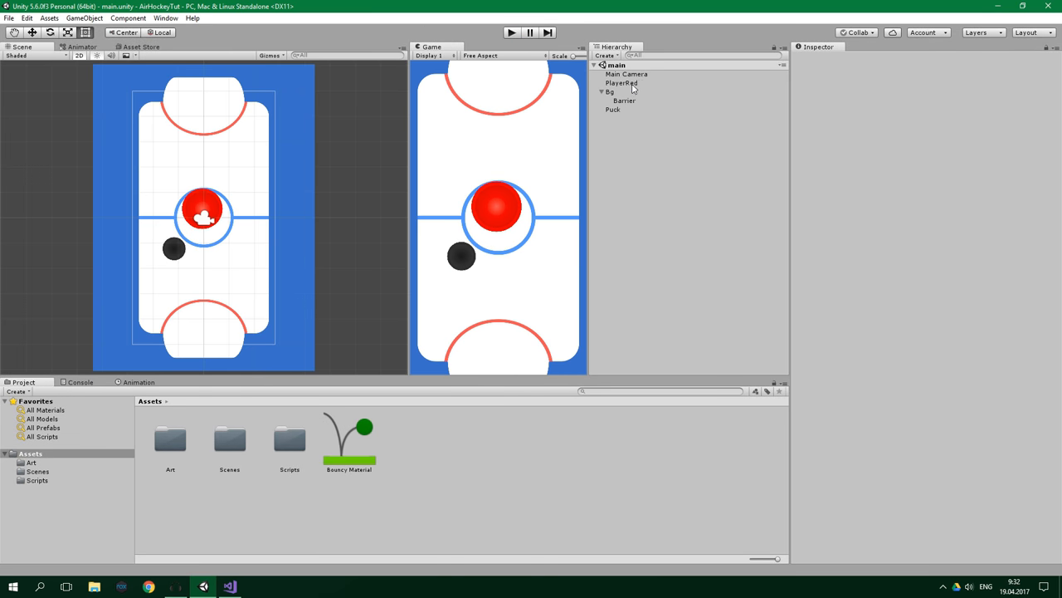
pyautogui.click(622, 82)
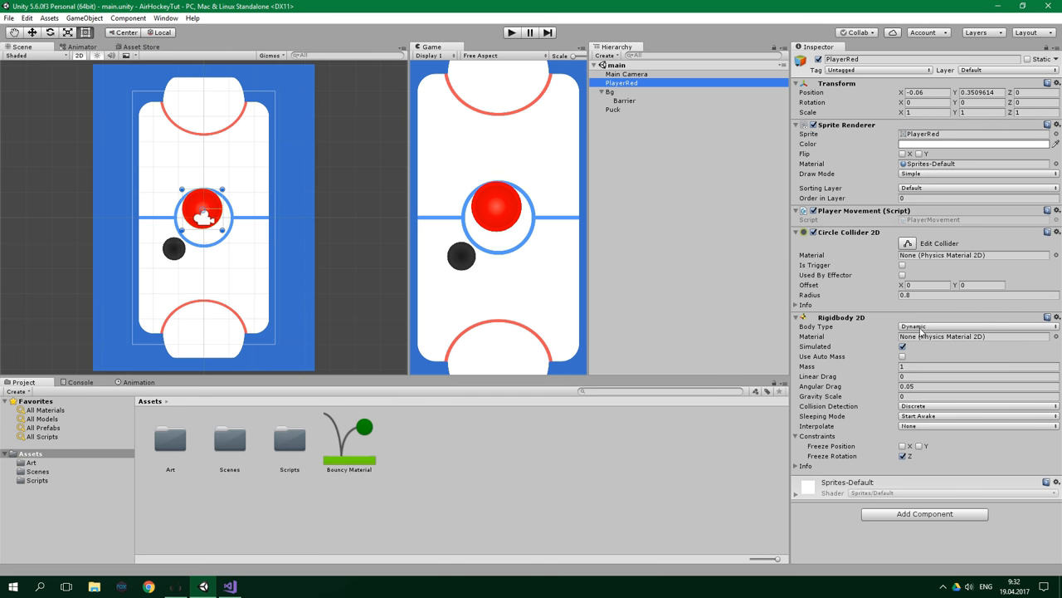
pyautogui.click(978, 326)
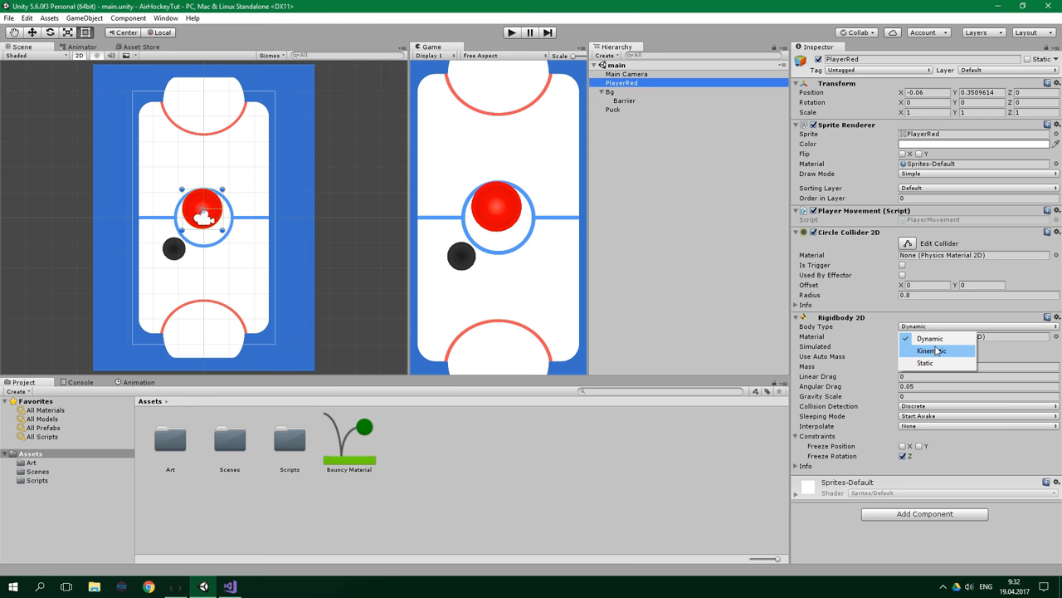
pyautogui.click(929, 351)
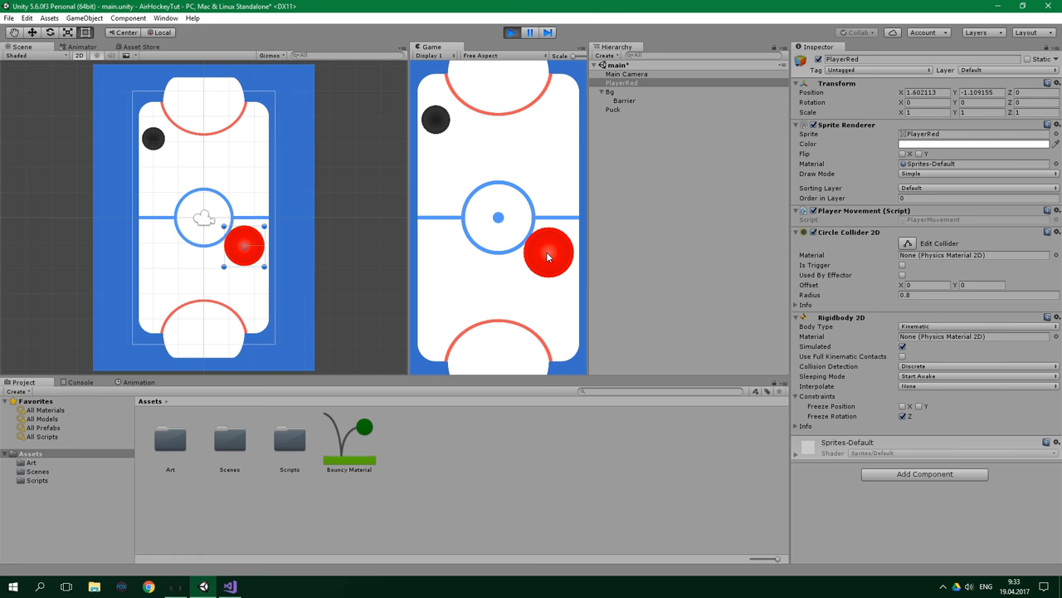
pyautogui.moveTo(570, 348)
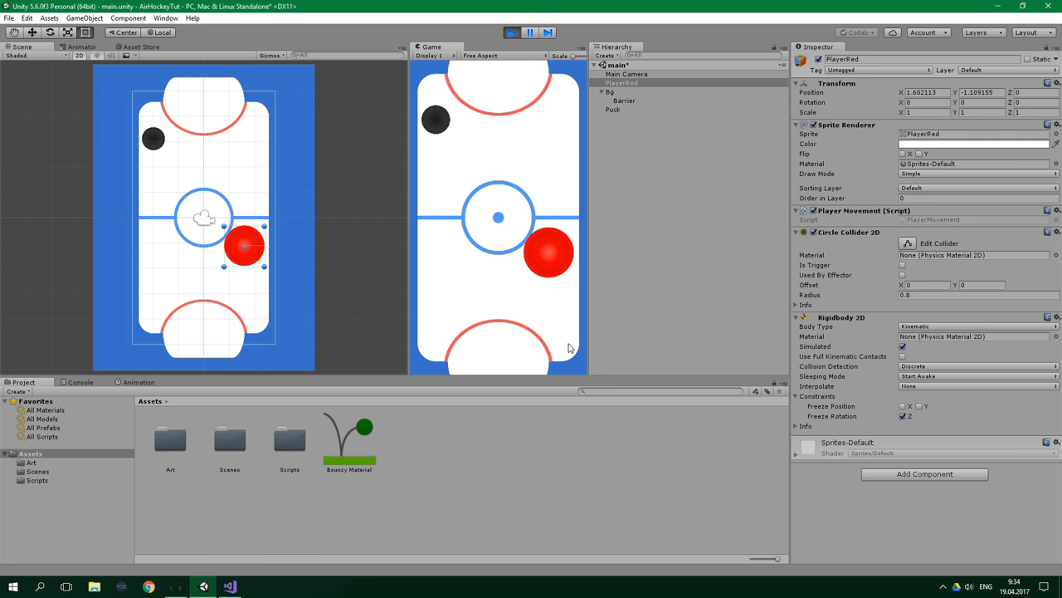
pyautogui.moveTo(557, 367)
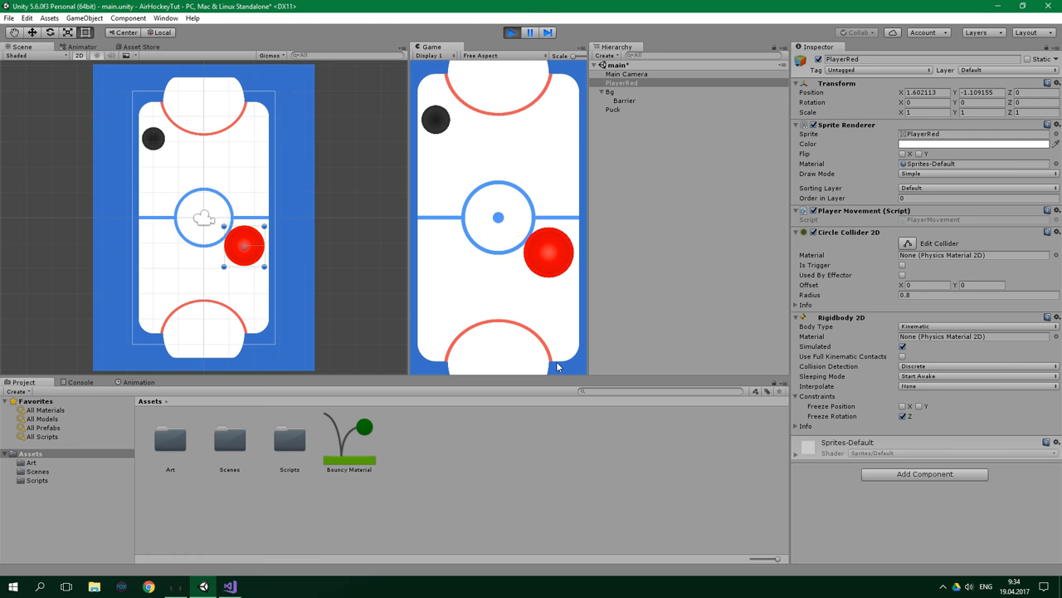
pyautogui.moveTo(245, 246); pyautogui.dragTo(189, 255)
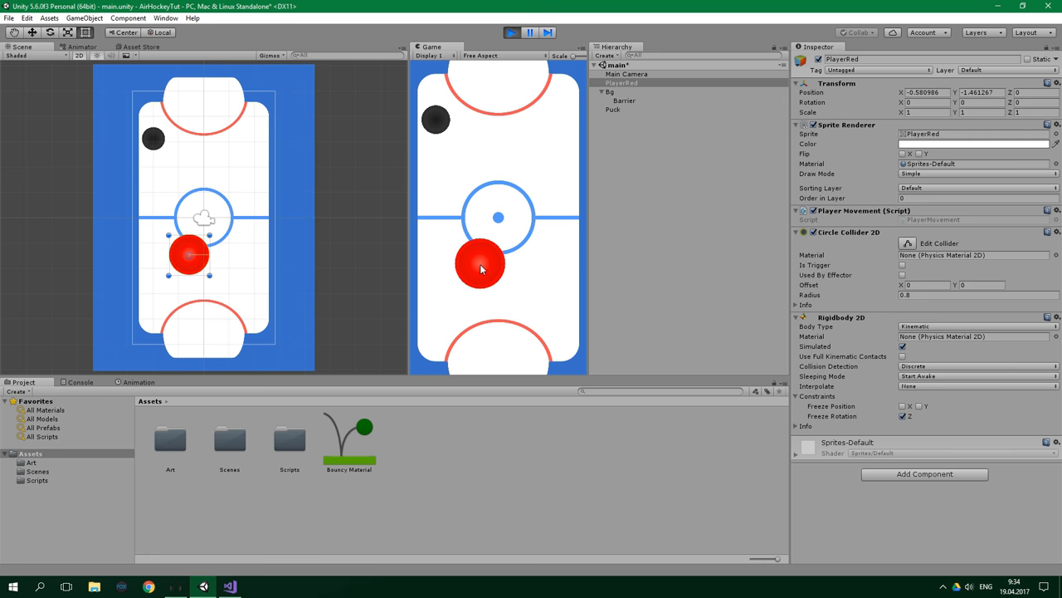
pyautogui.moveTo(189, 255); pyautogui.dragTo(148, 253)
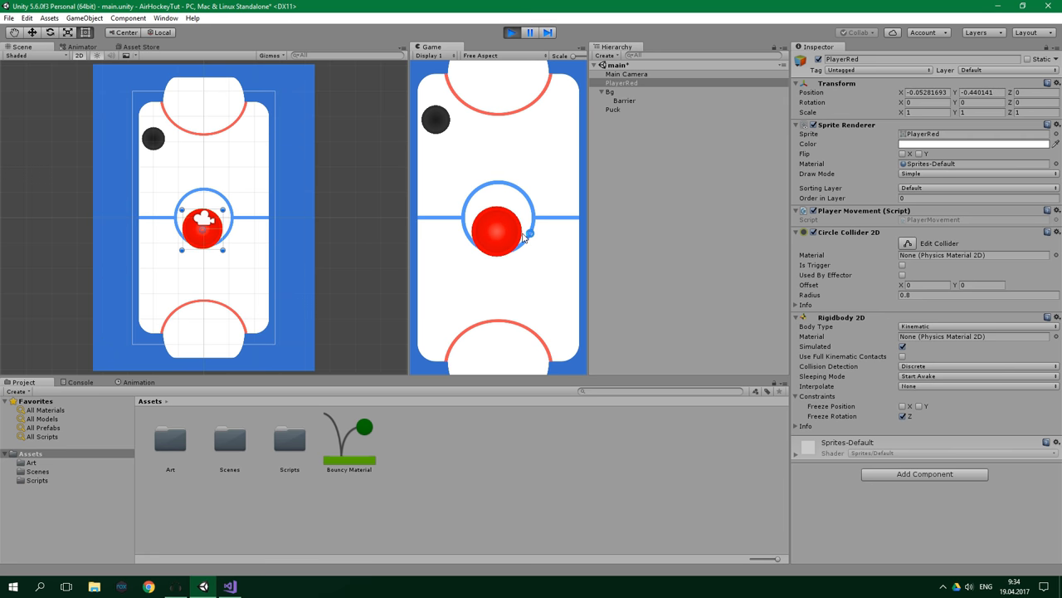
pyautogui.click(512, 32)
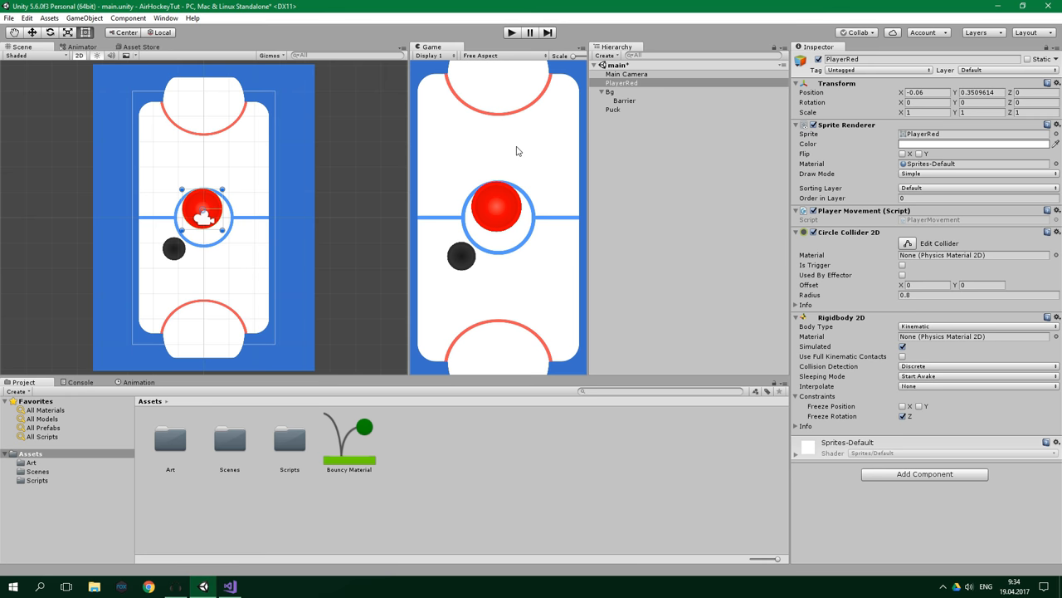